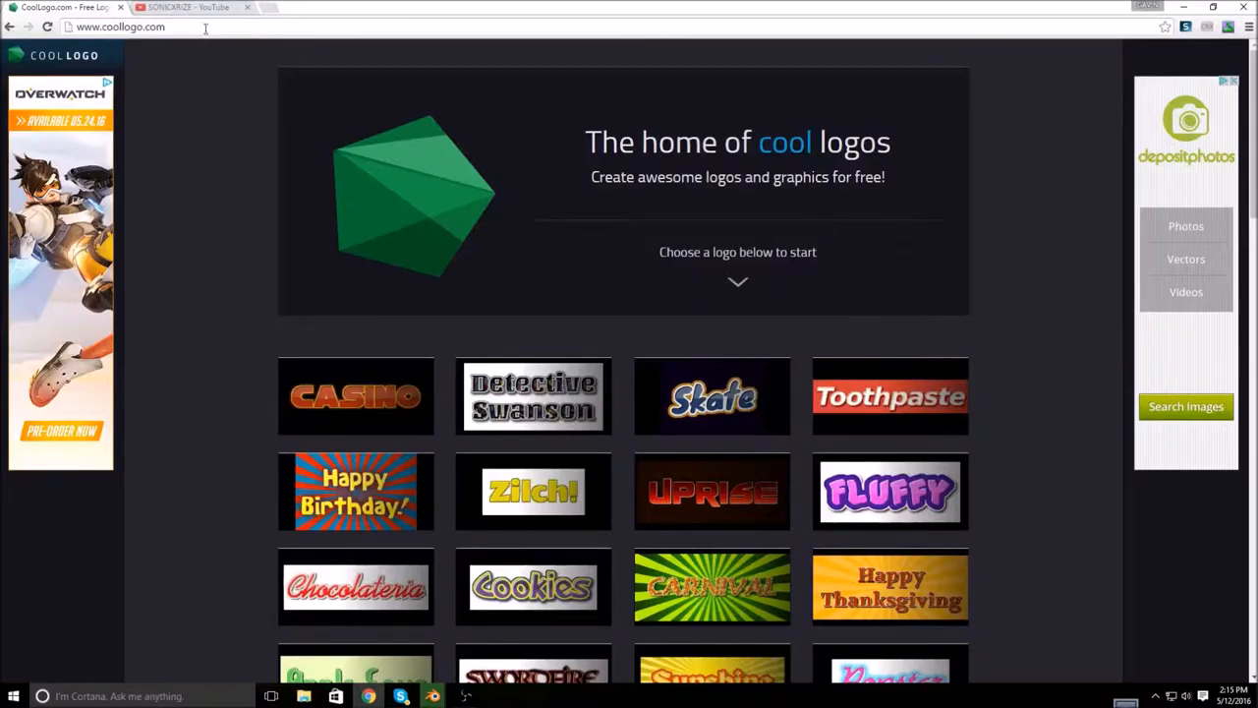
Step: Choose the Happy Birthday logo style from the gallery for editing
scroll(down, 3)
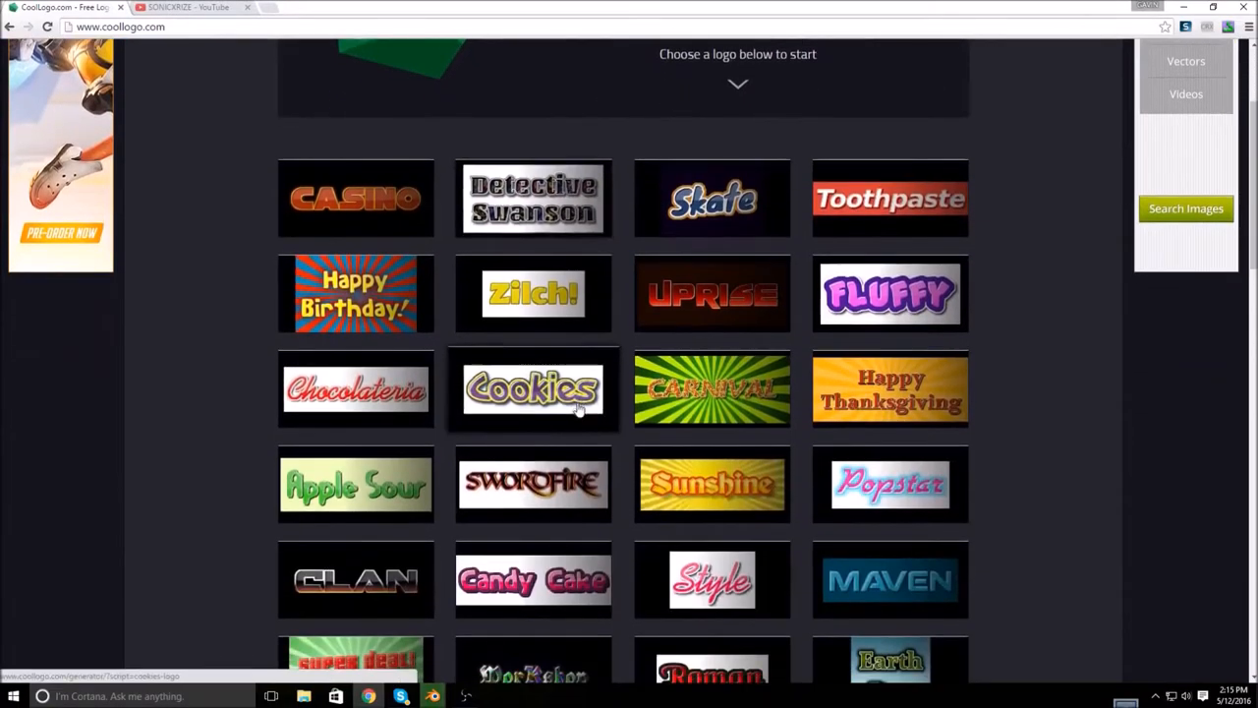
scroll(down, 3)
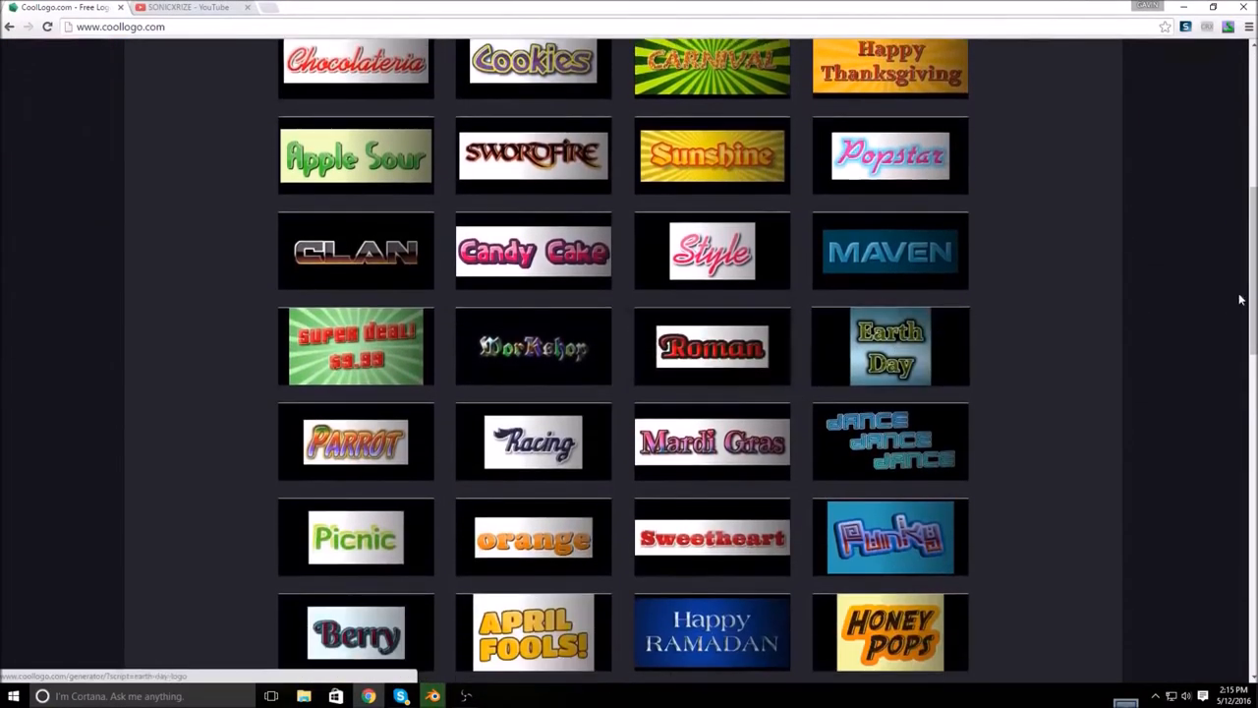
scroll(down, 3)
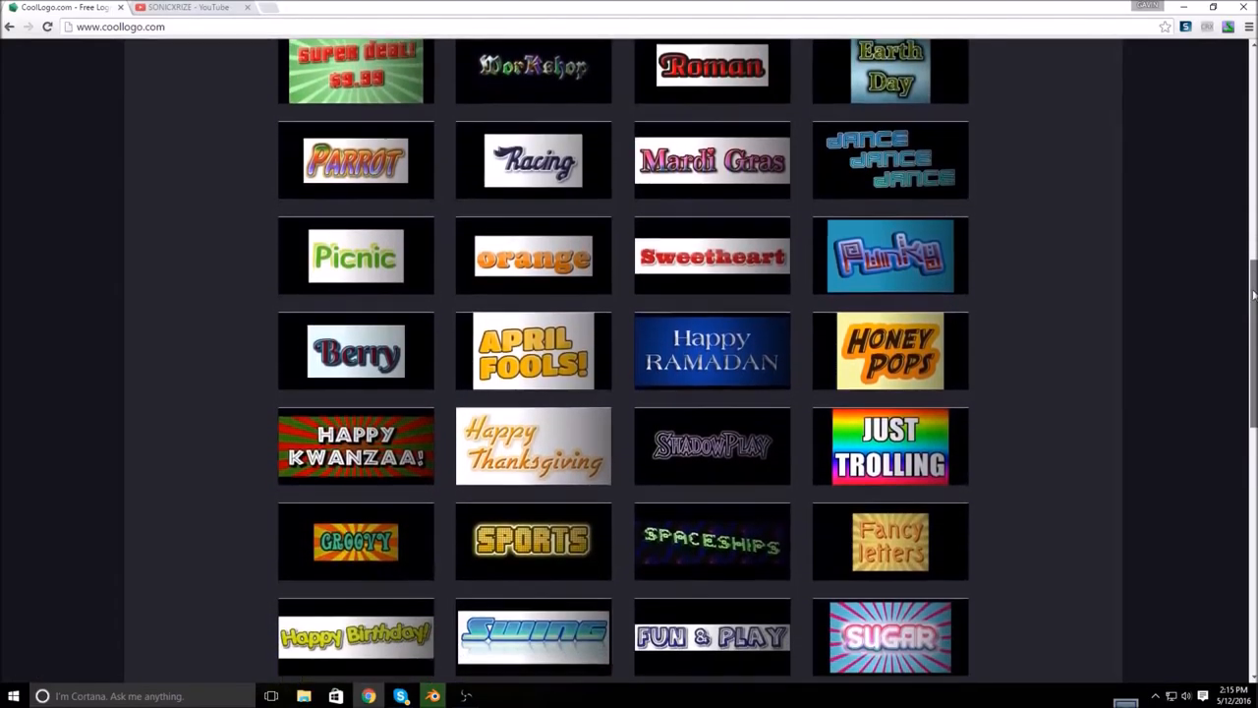
scroll(down, 3)
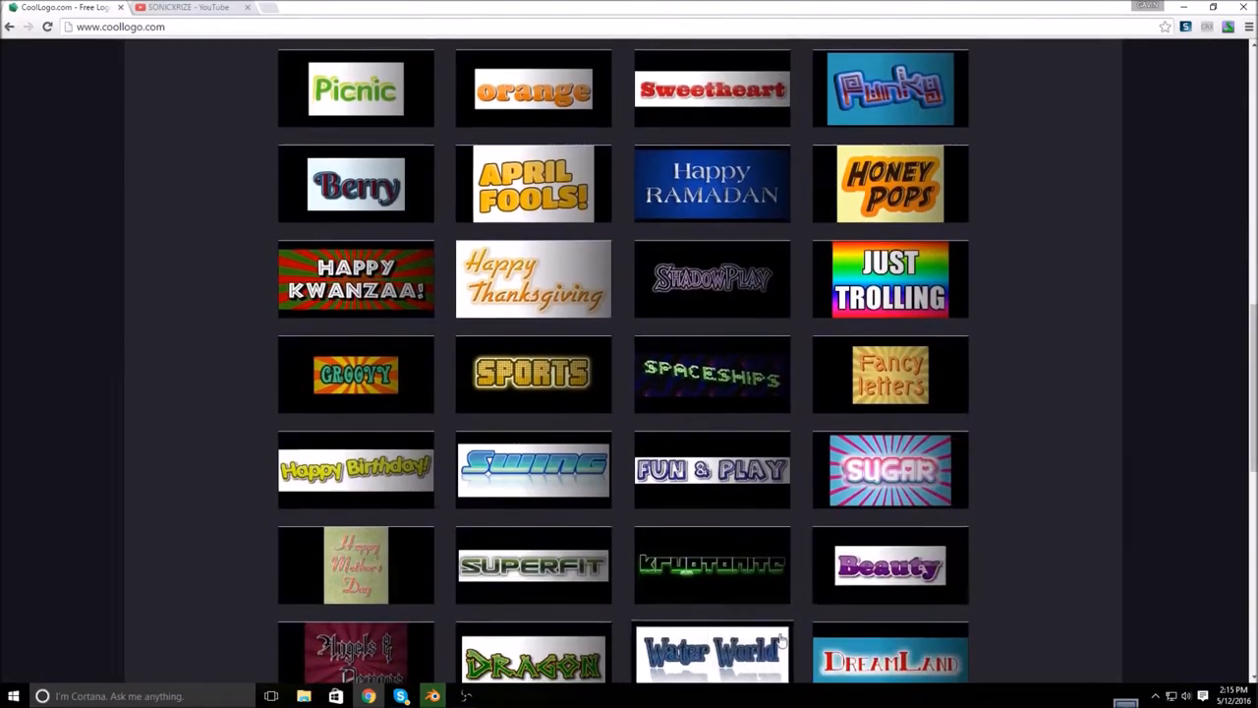
mouse_move(356, 468)
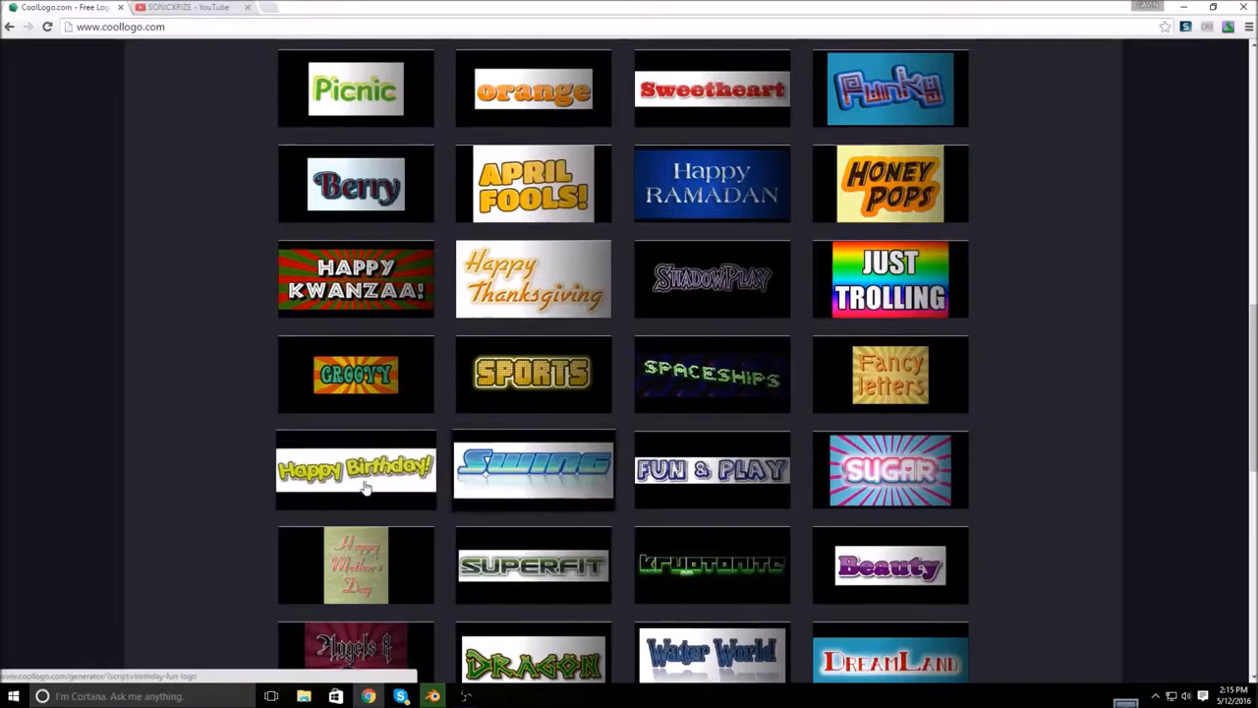
click(356, 468)
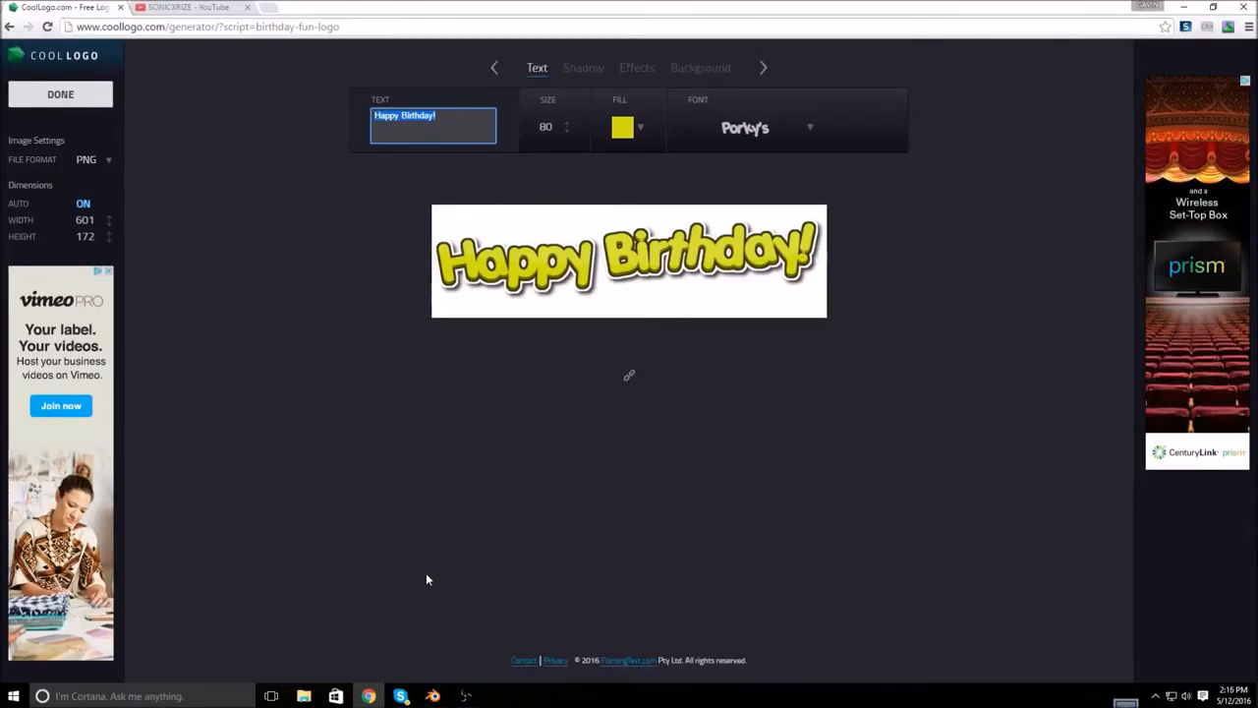
Step: Change the logo text to 'UG' and make the lettering fill green
text(UG)
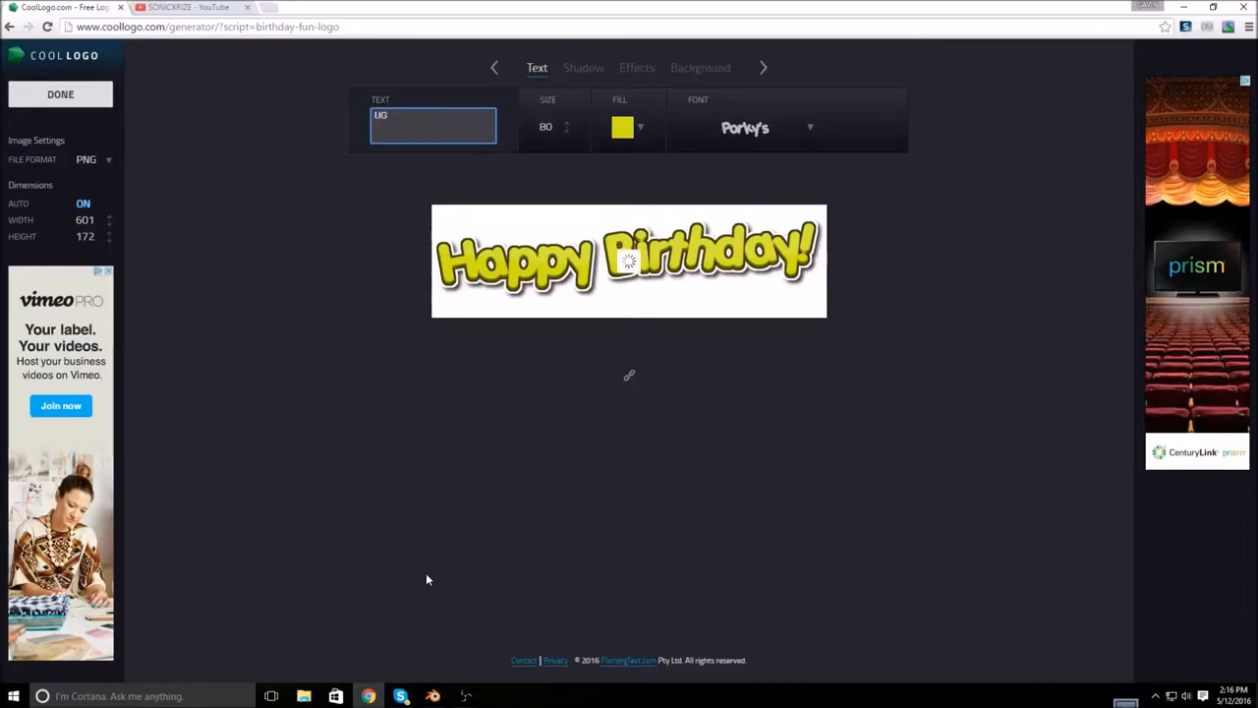
text(UG)
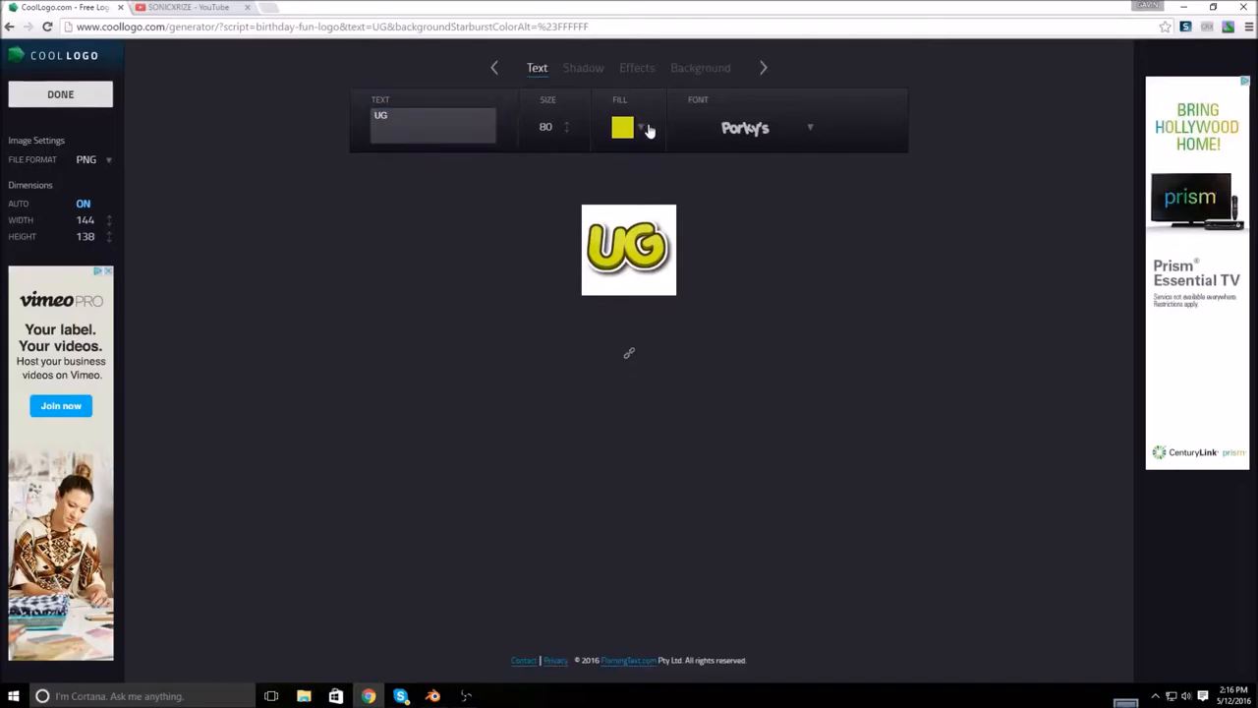
click(641, 127)
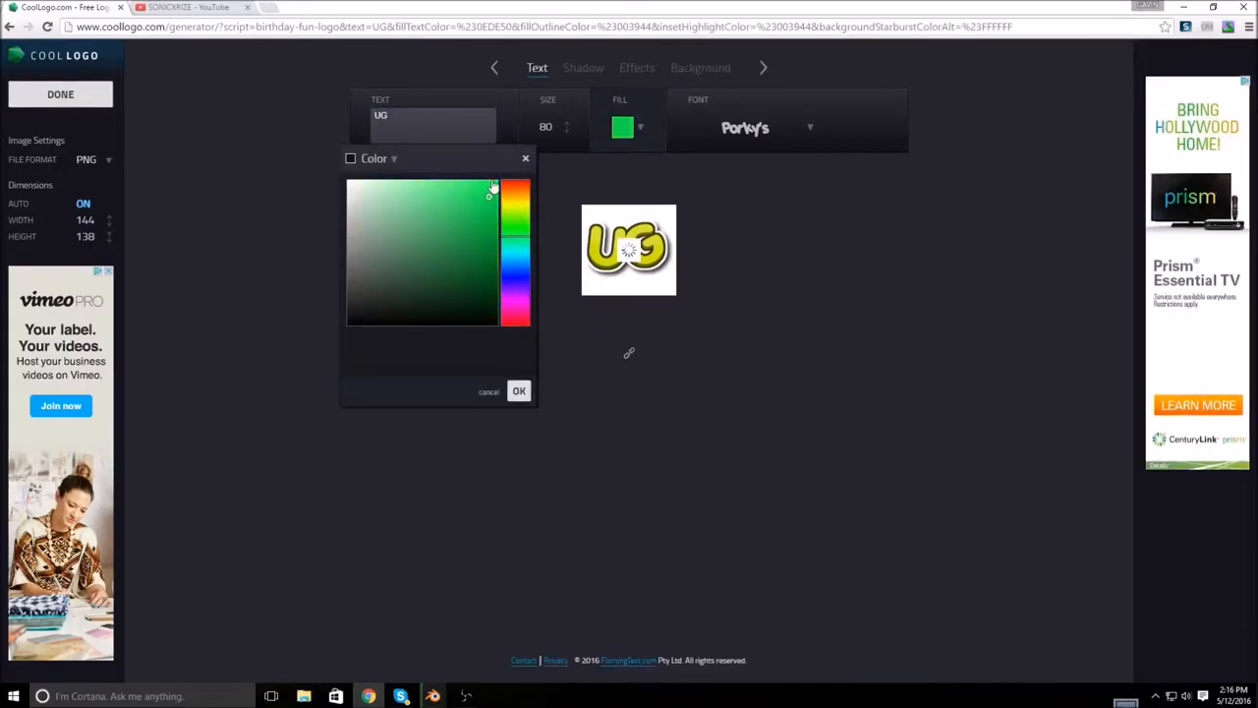
click(495, 181)
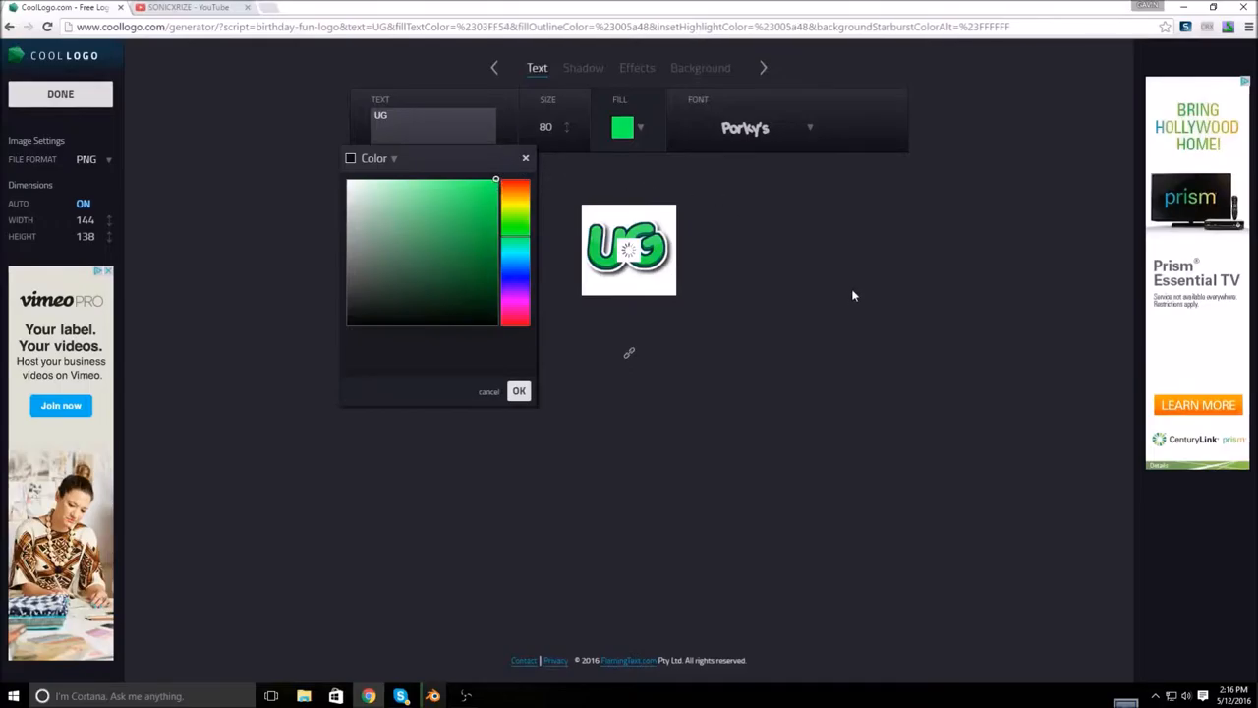
click(582, 67)
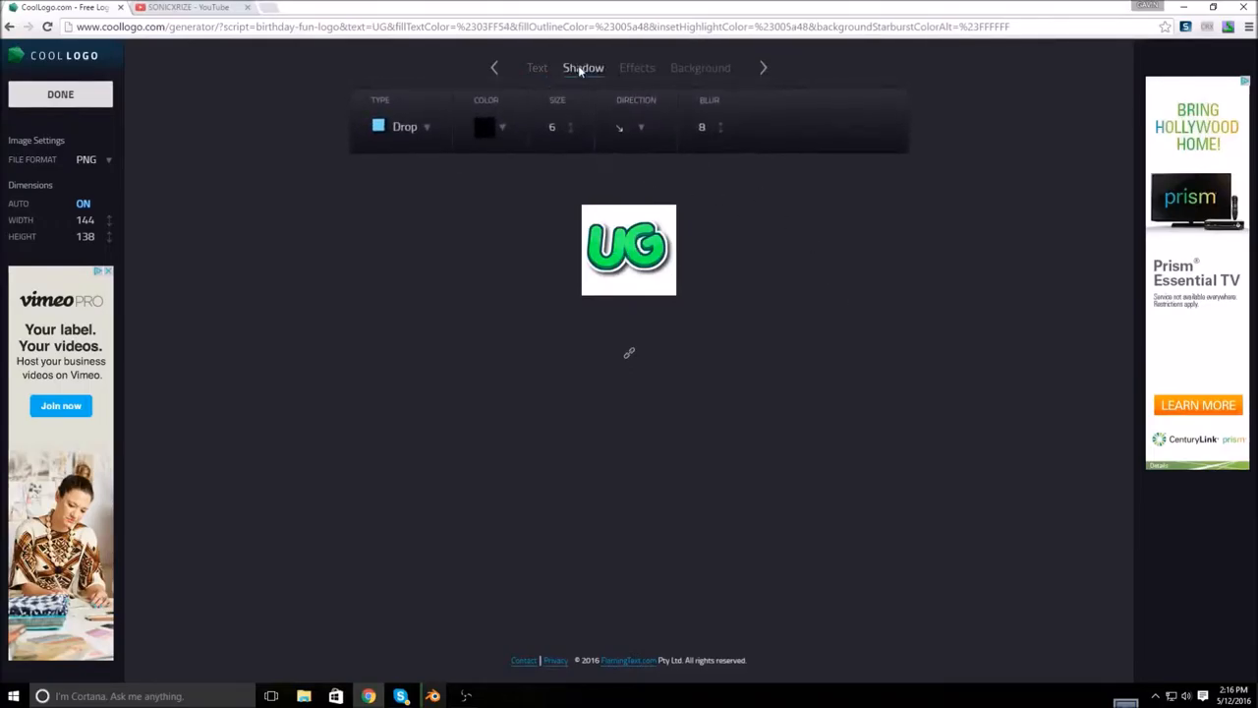
Step: Give the UG logo a green Reflection shadow at opacity 51
click(405, 126)
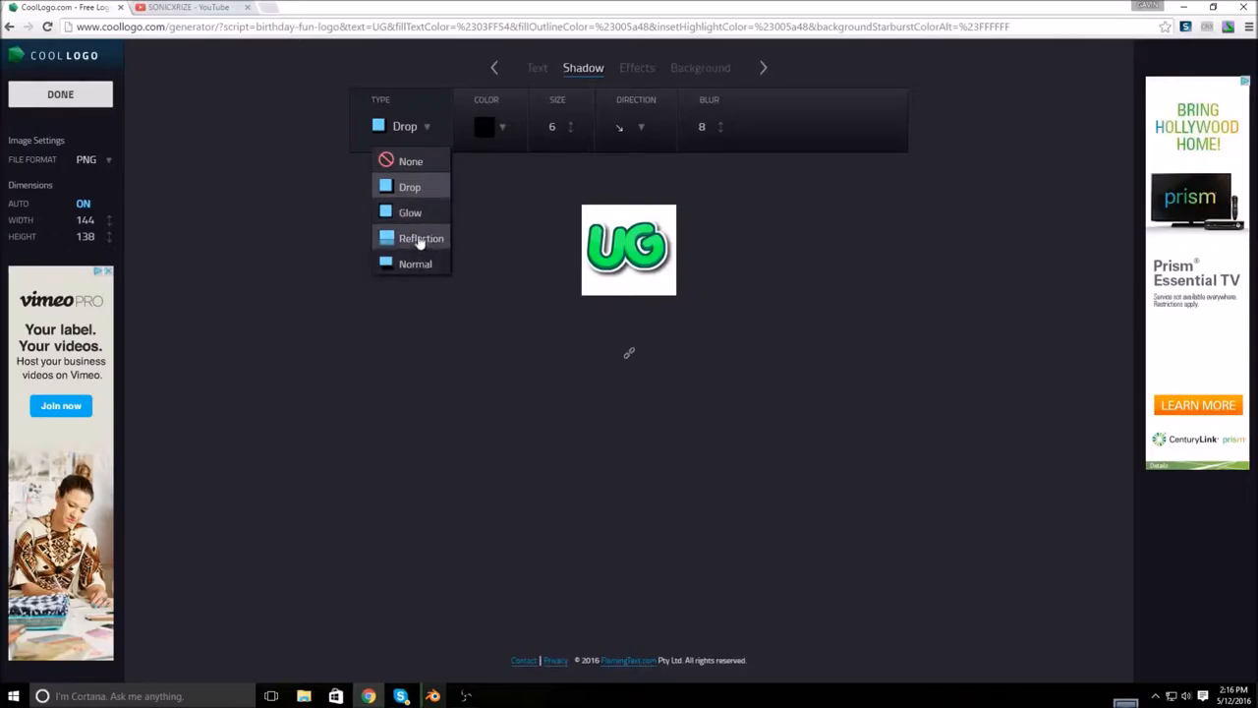
click(421, 238)
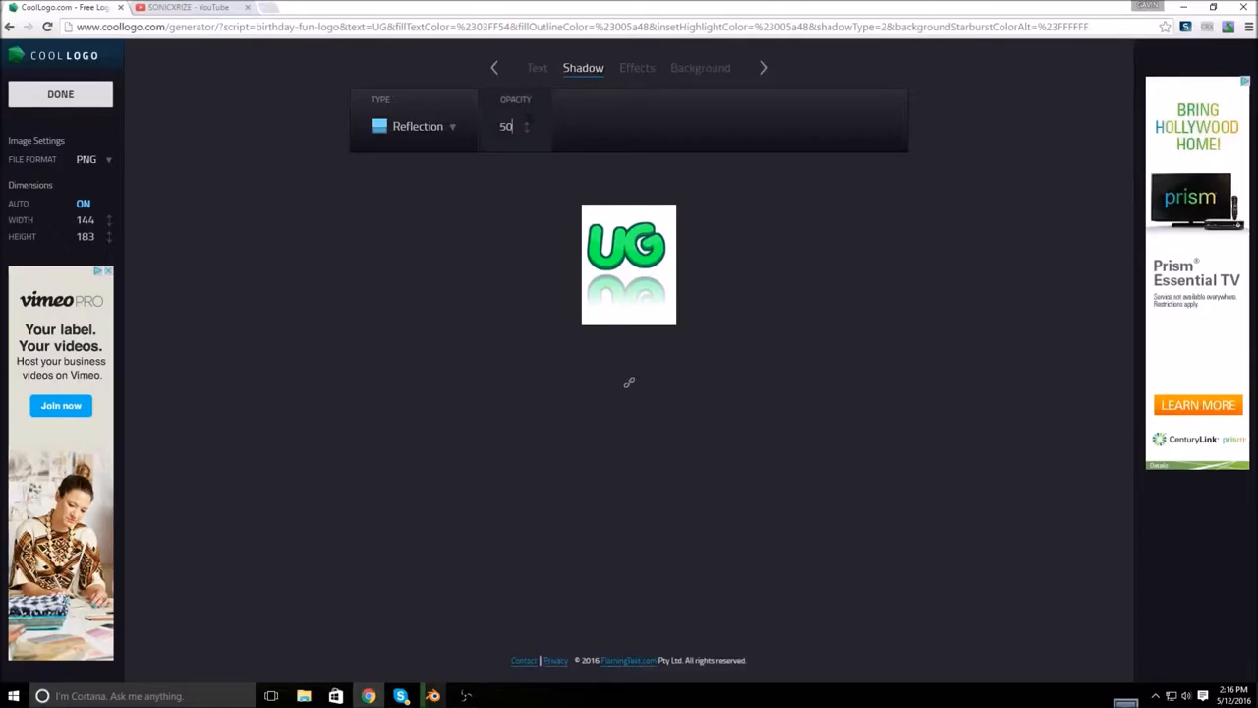
click(527, 122)
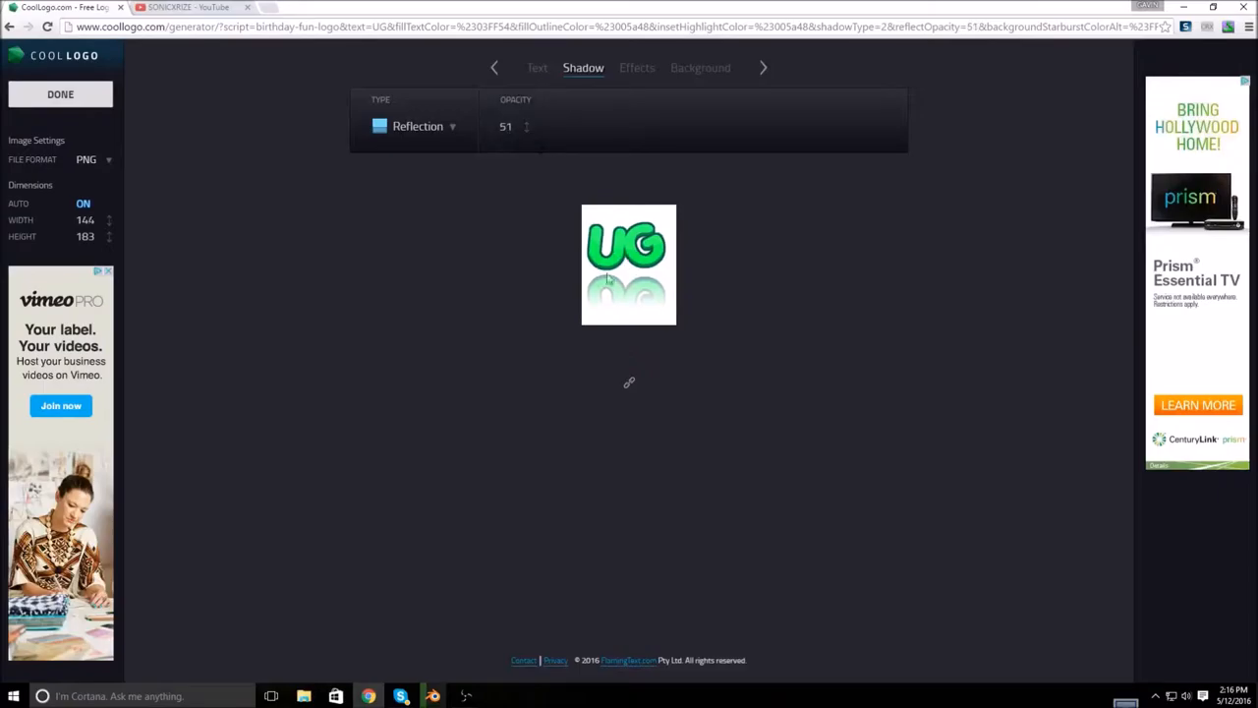
click(637, 67)
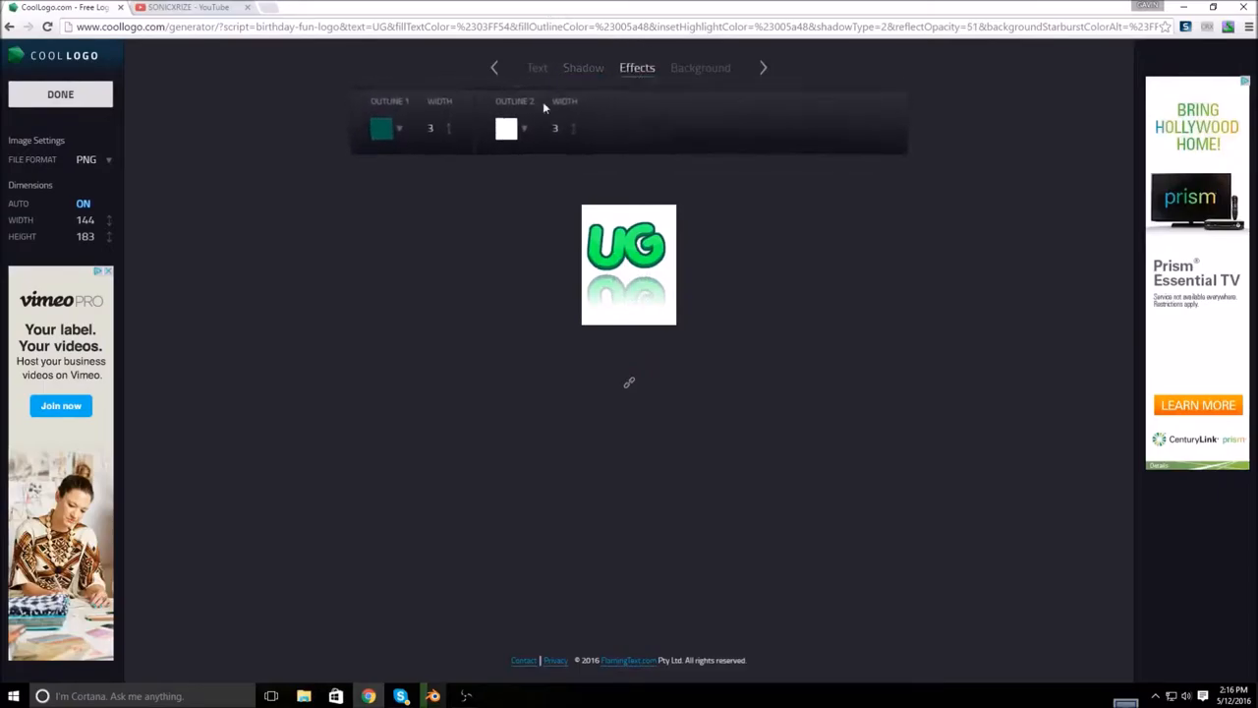
Step: Make Outline 1 white and Outline 2 black with width 6
click(400, 128)
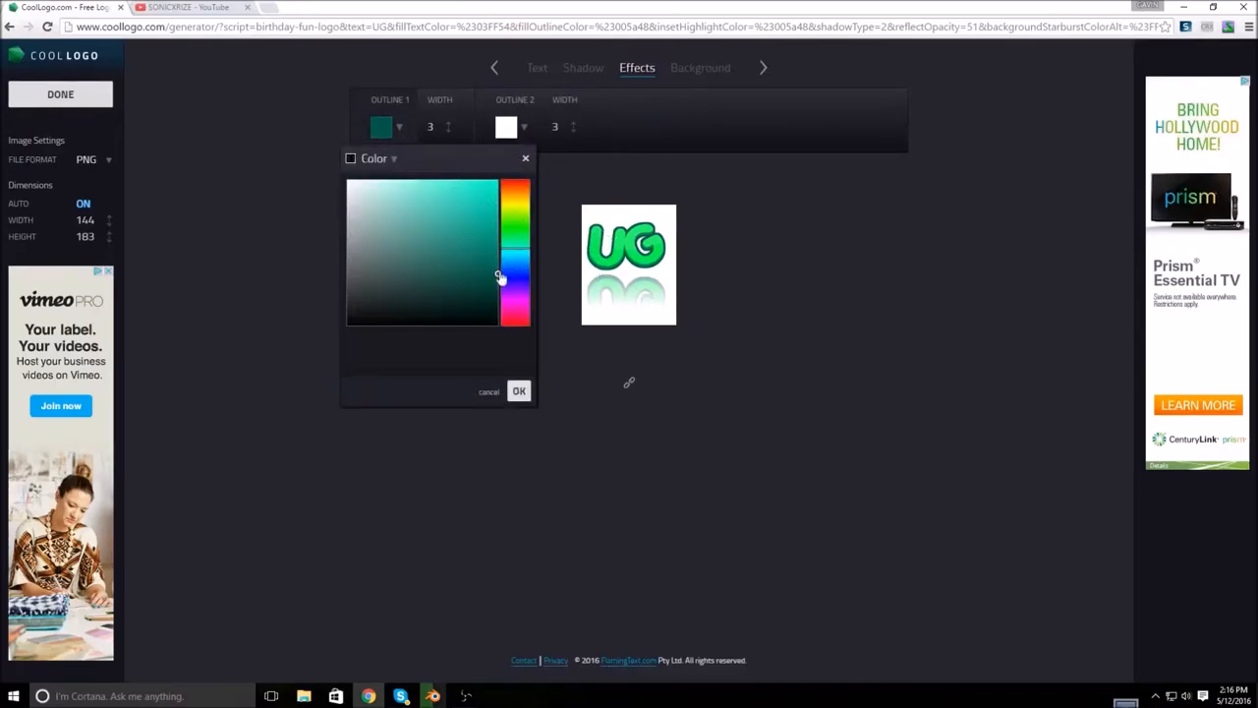
click(346, 181)
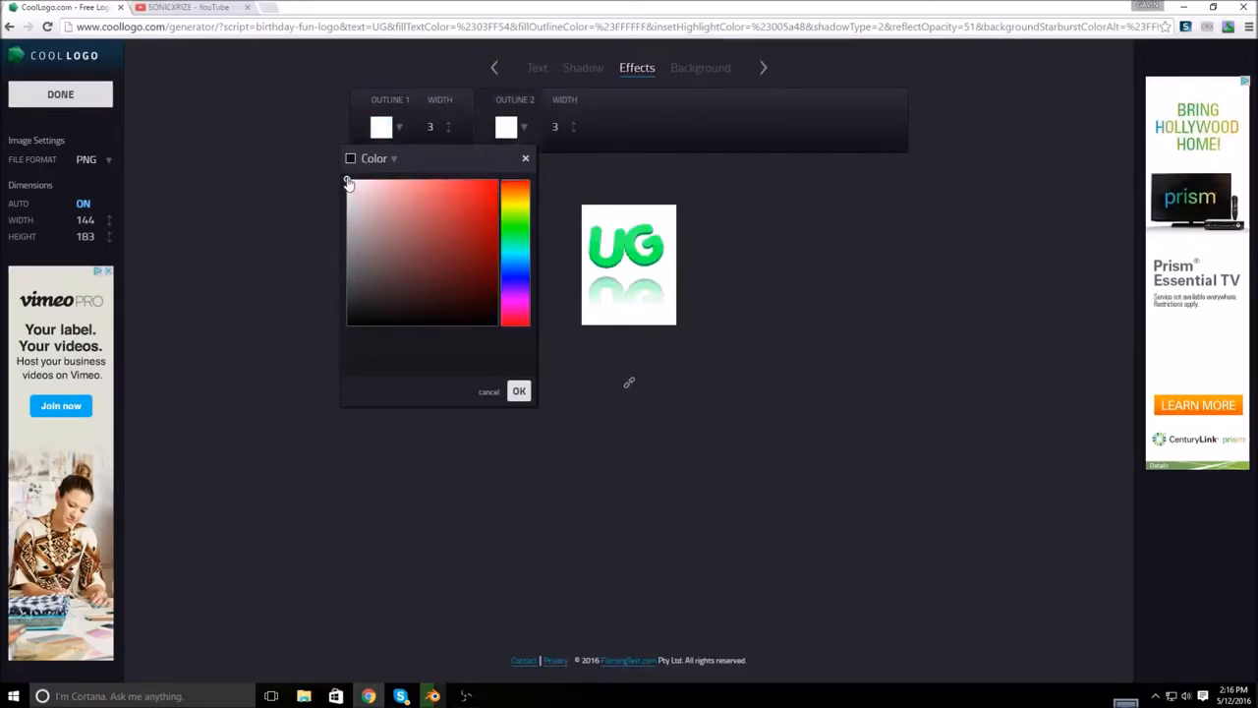
click(519, 391)
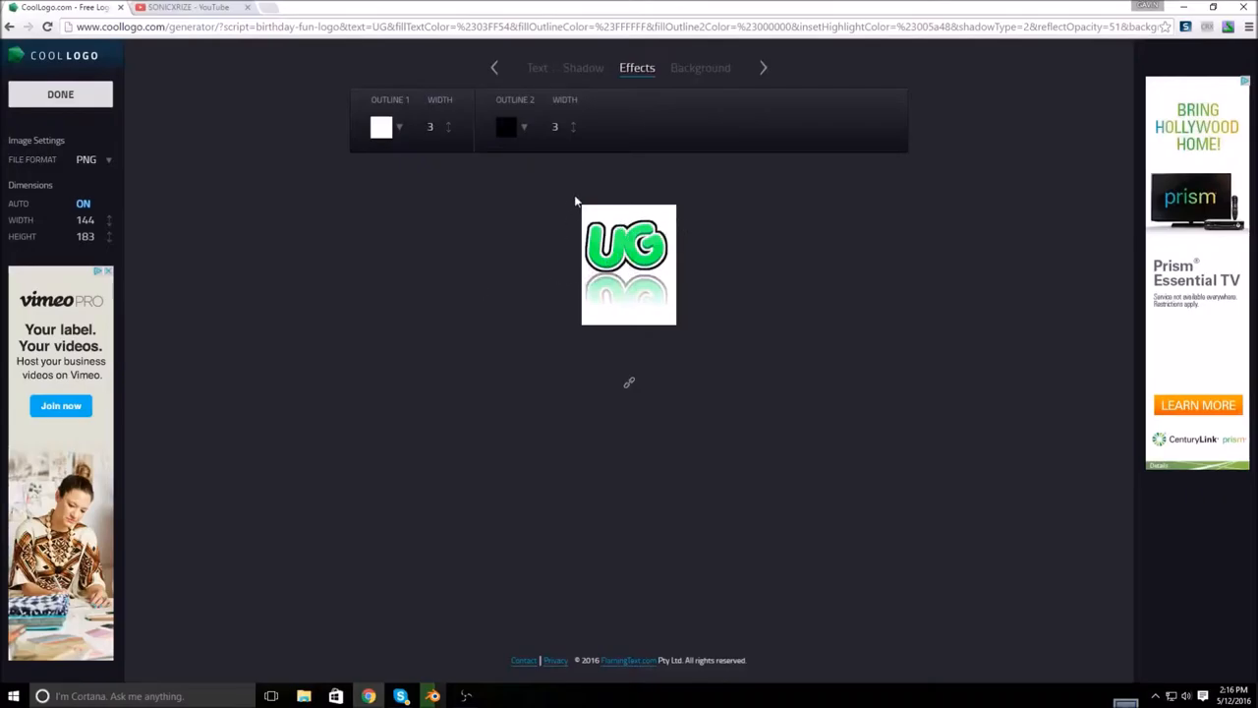
click(574, 122)
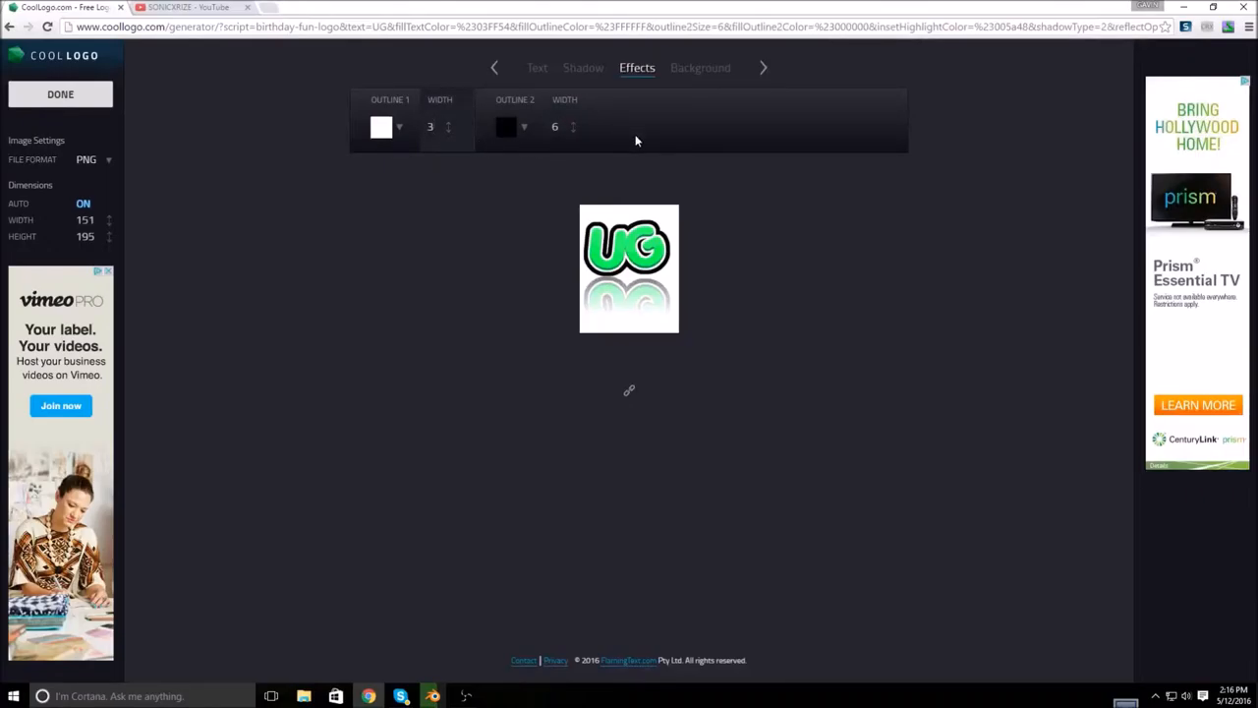
click(700, 67)
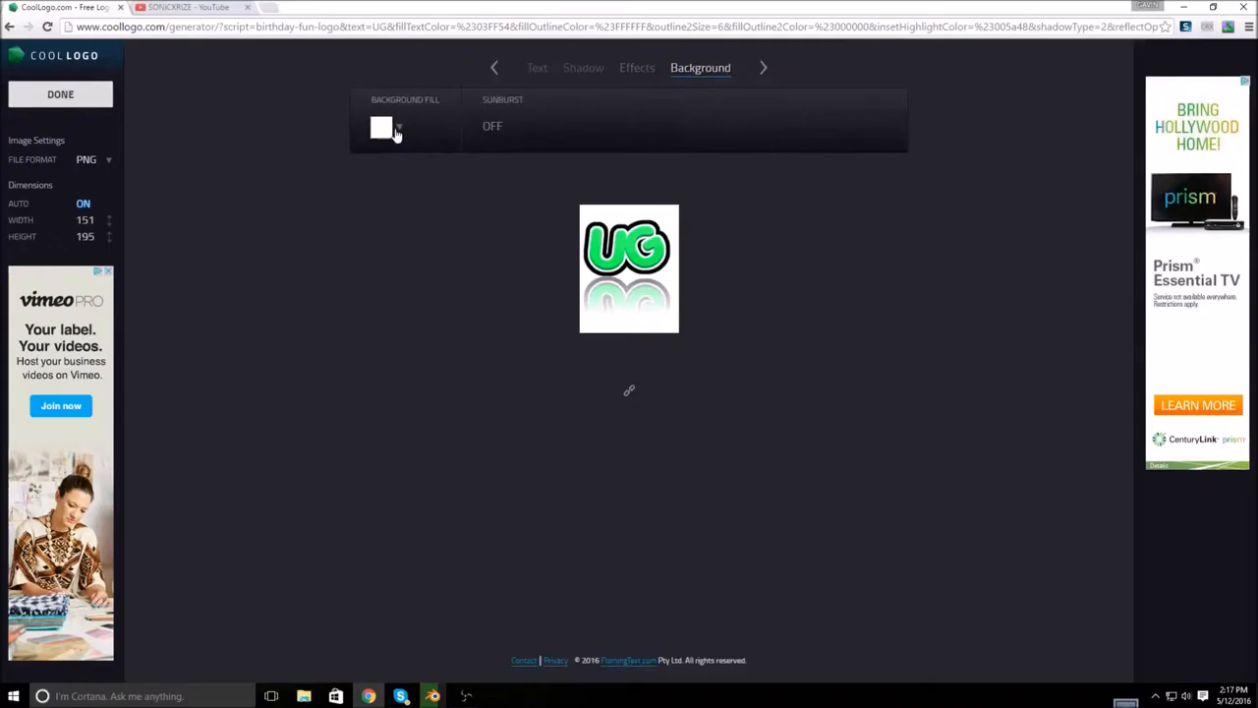
Step: Replace the plain background with the blue textured Pattern fill
click(381, 126)
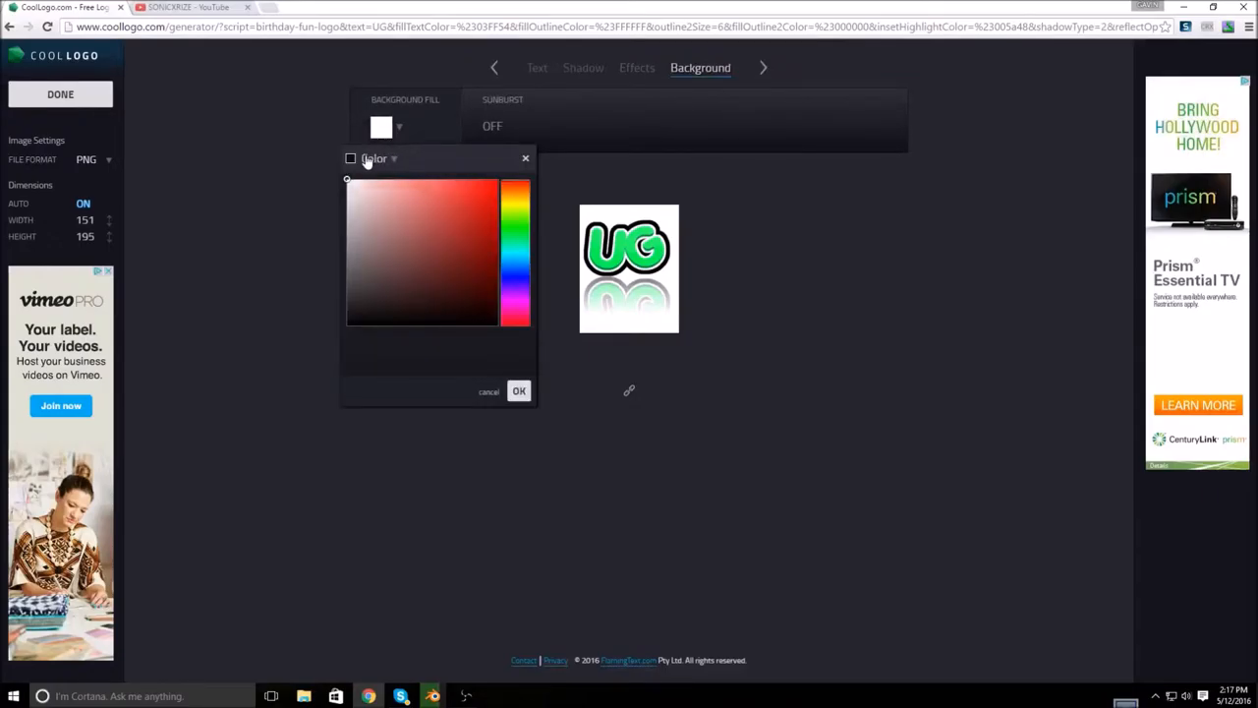
click(393, 157)
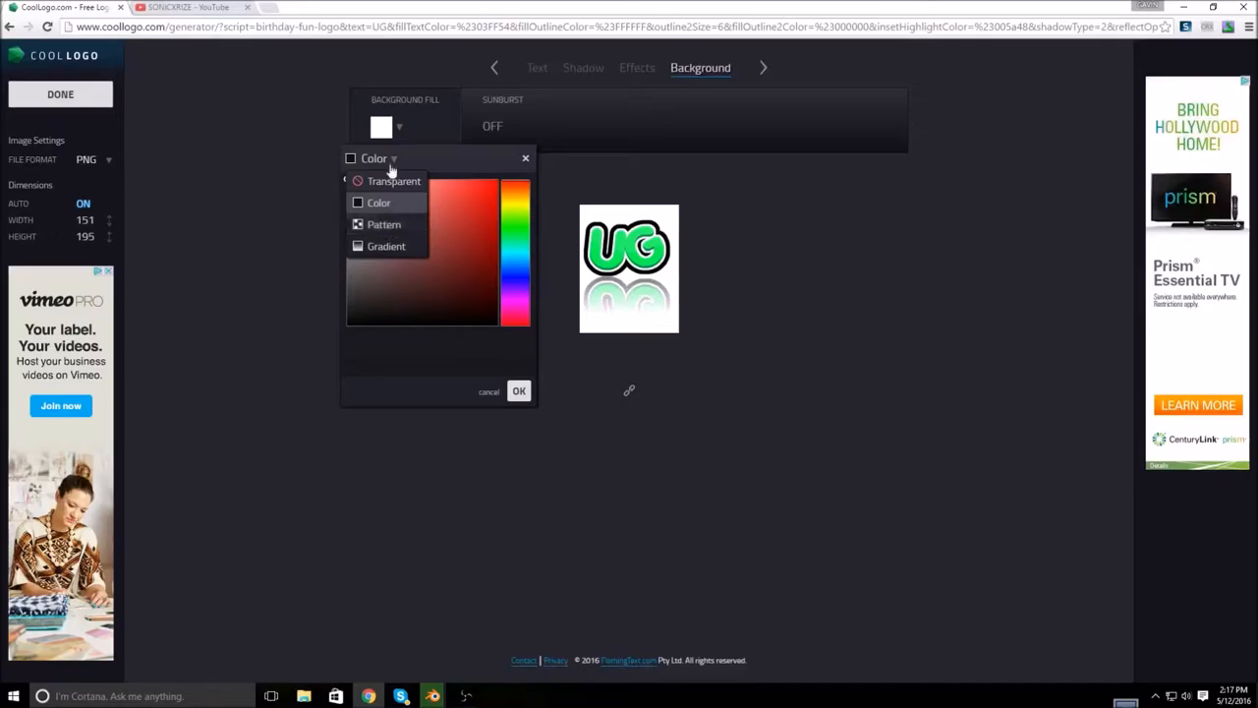
mouse_move(409, 205)
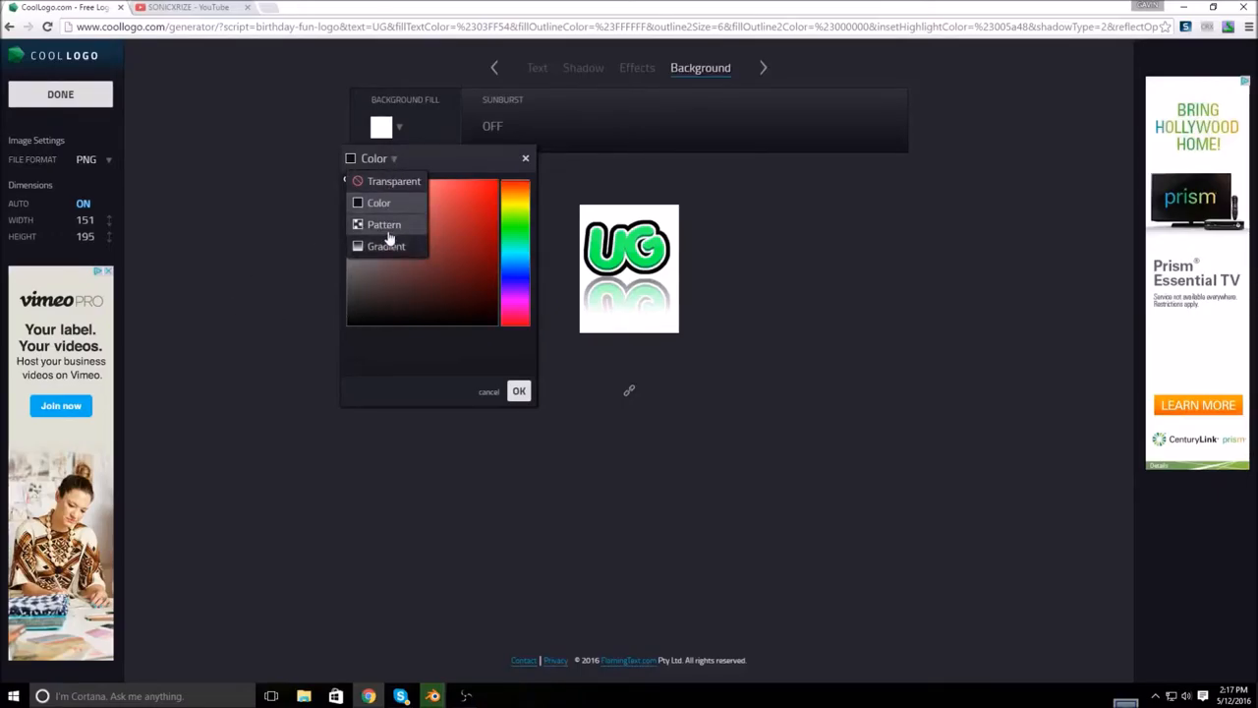
click(383, 225)
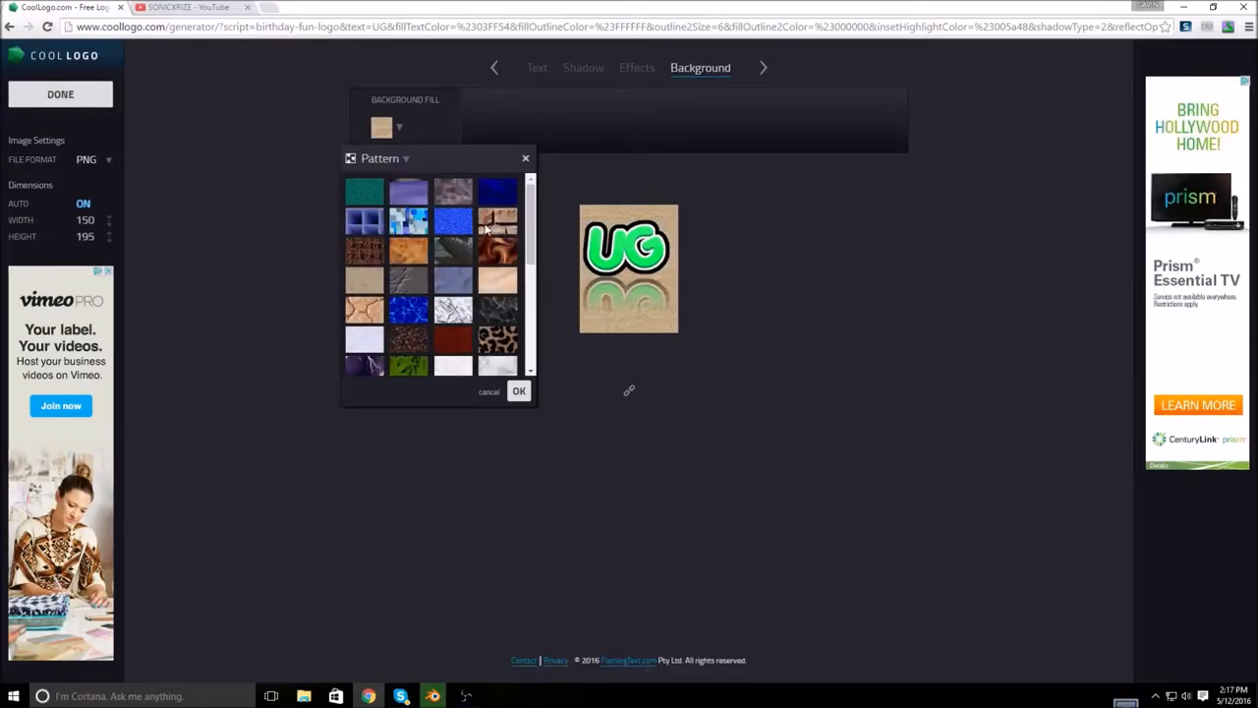
click(452, 224)
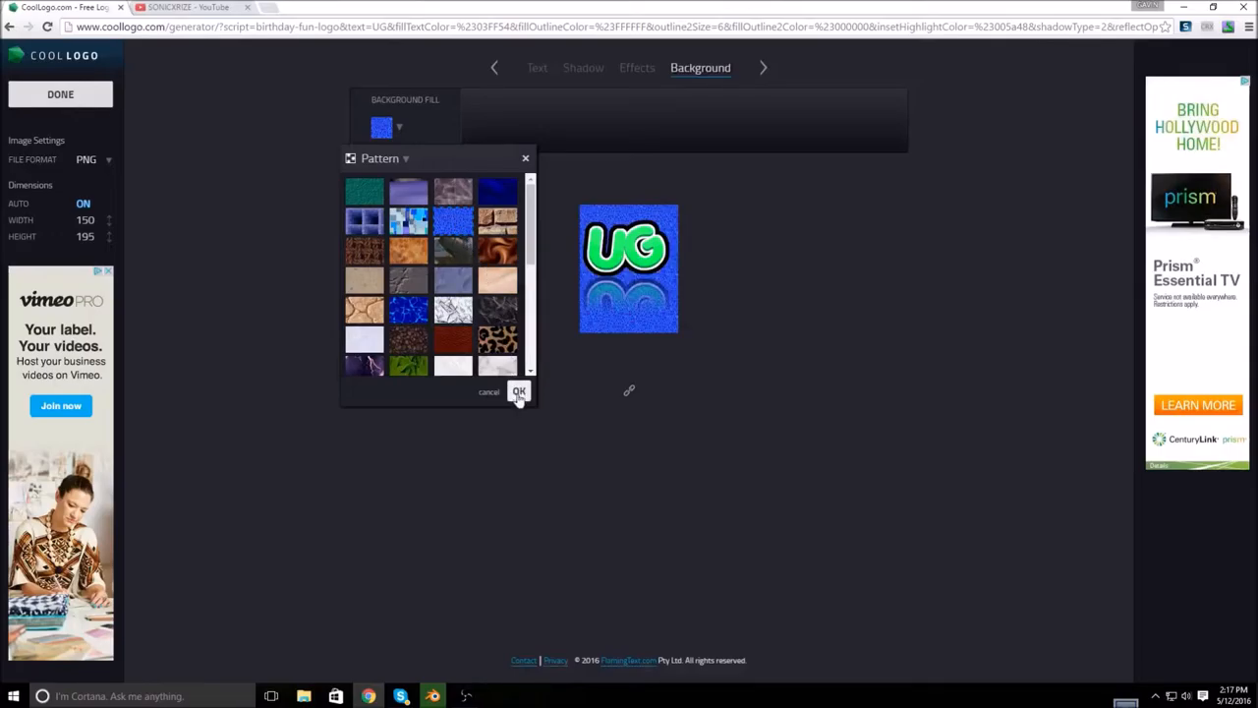
click(582, 66)
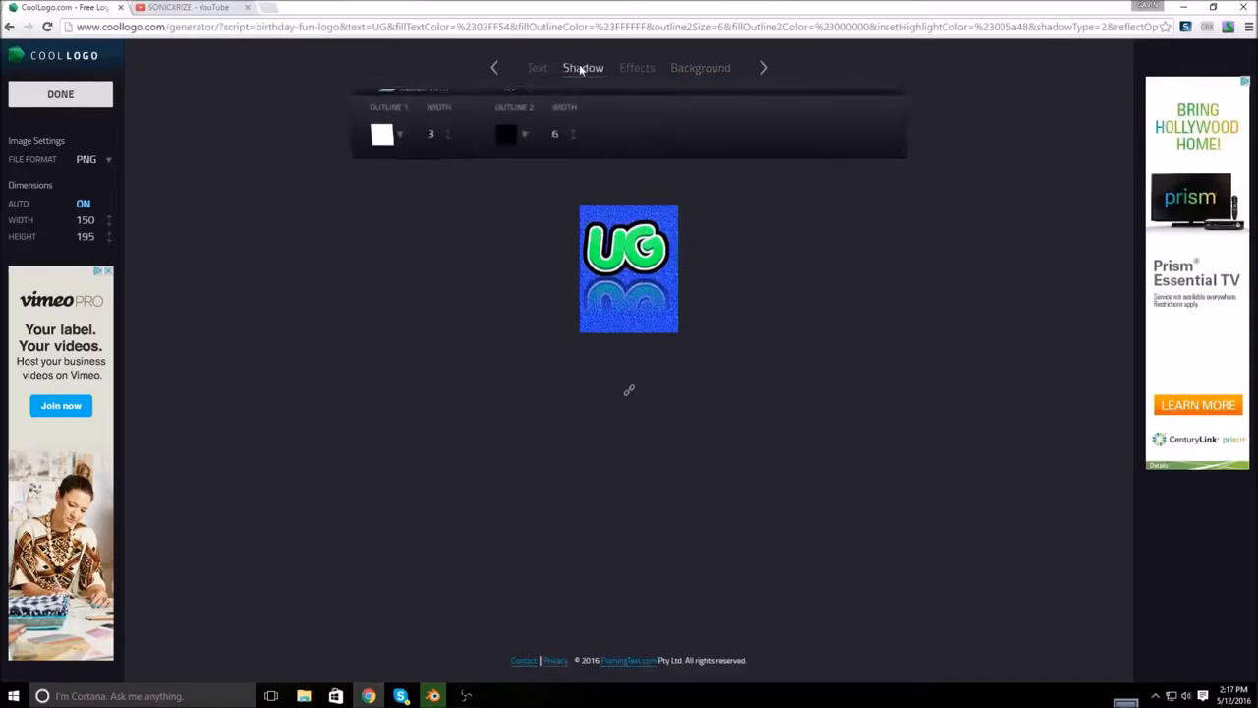
Step: Swap the reflection for a green Drop shadow, size 11, direction up-right, blur 1
click(405, 125)
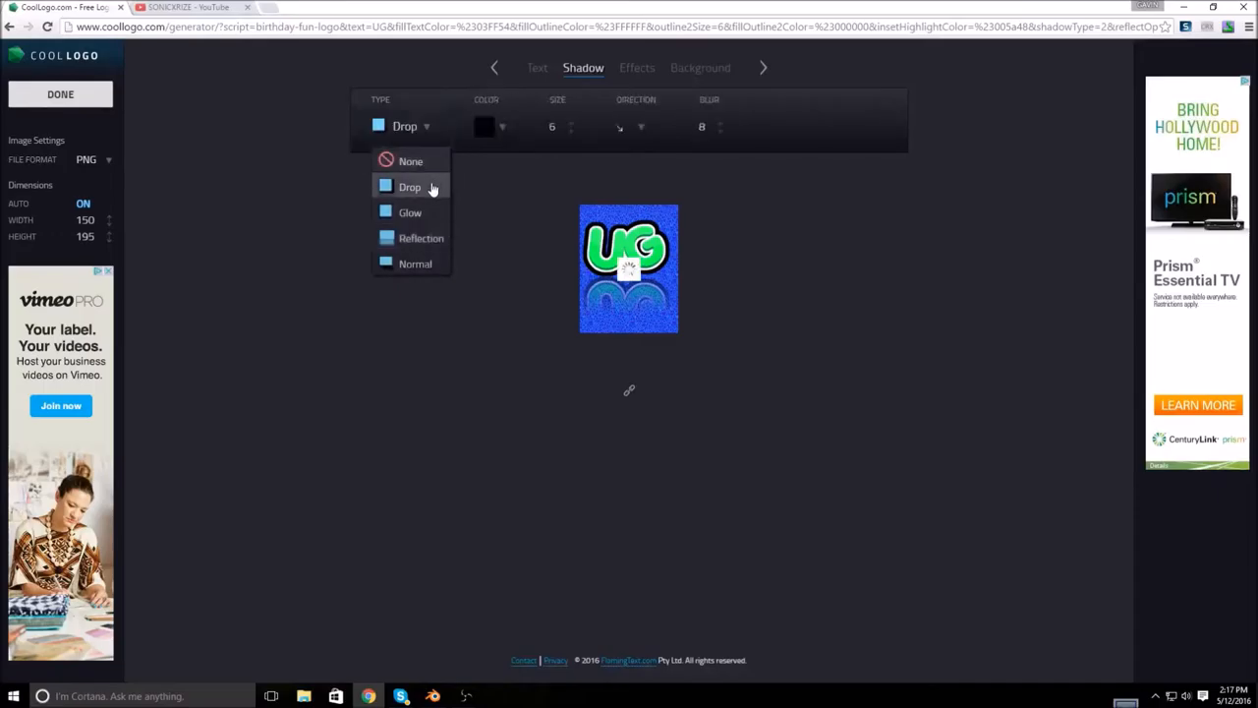
click(409, 187)
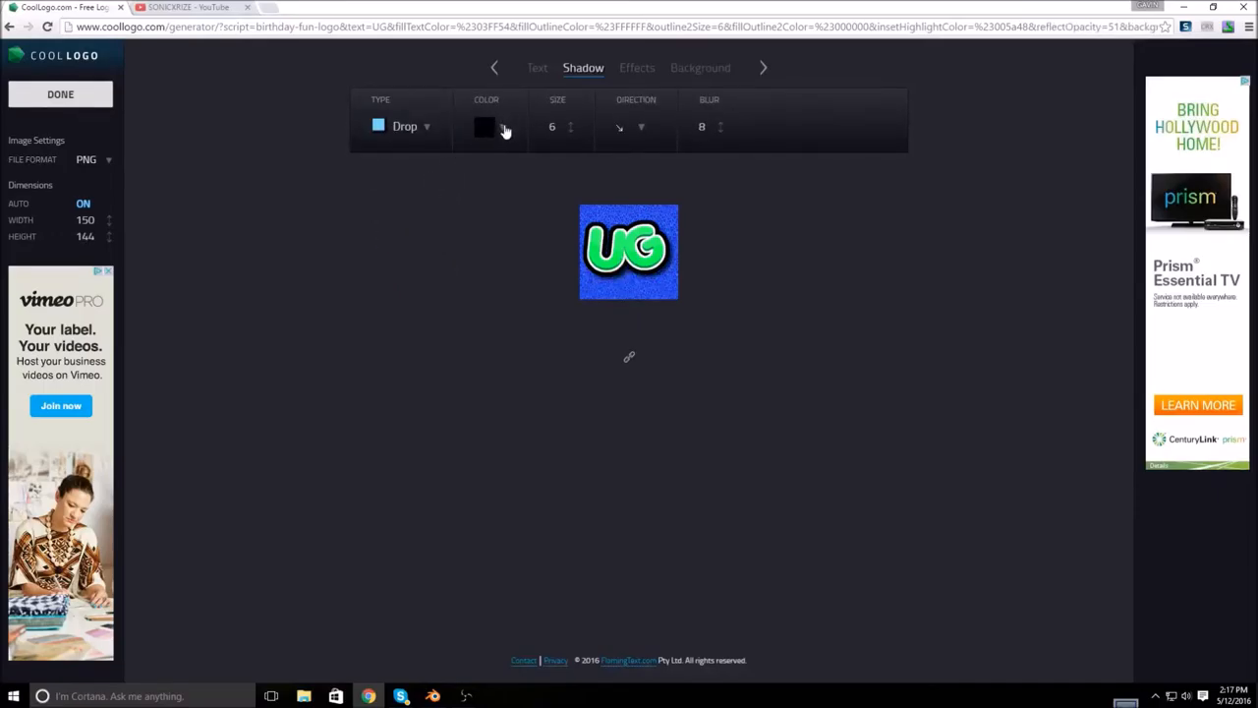
click(484, 125)
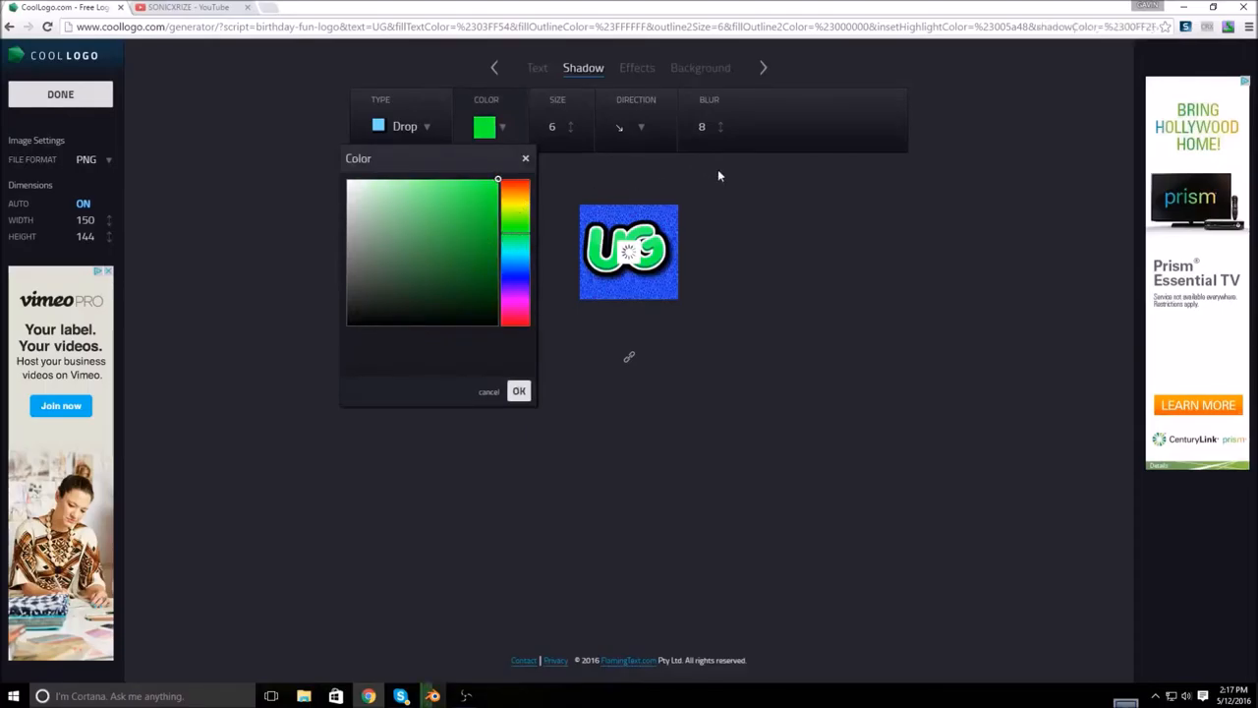
click(519, 392)
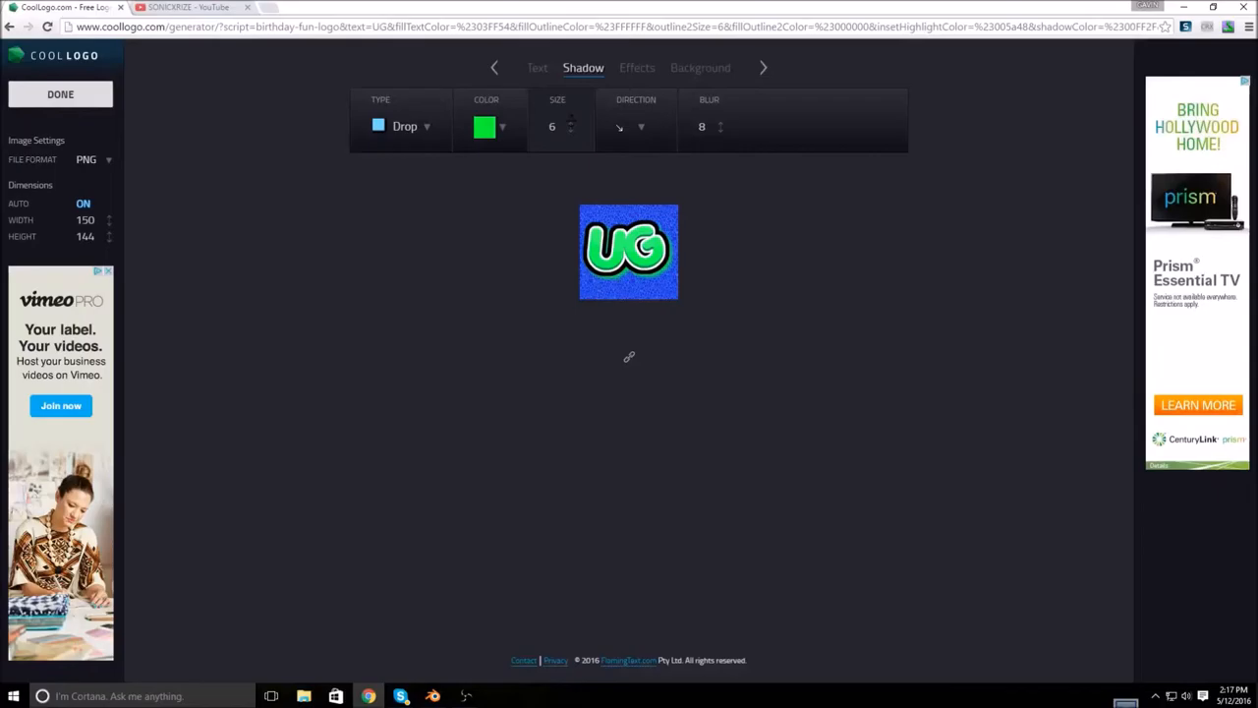
click(570, 122)
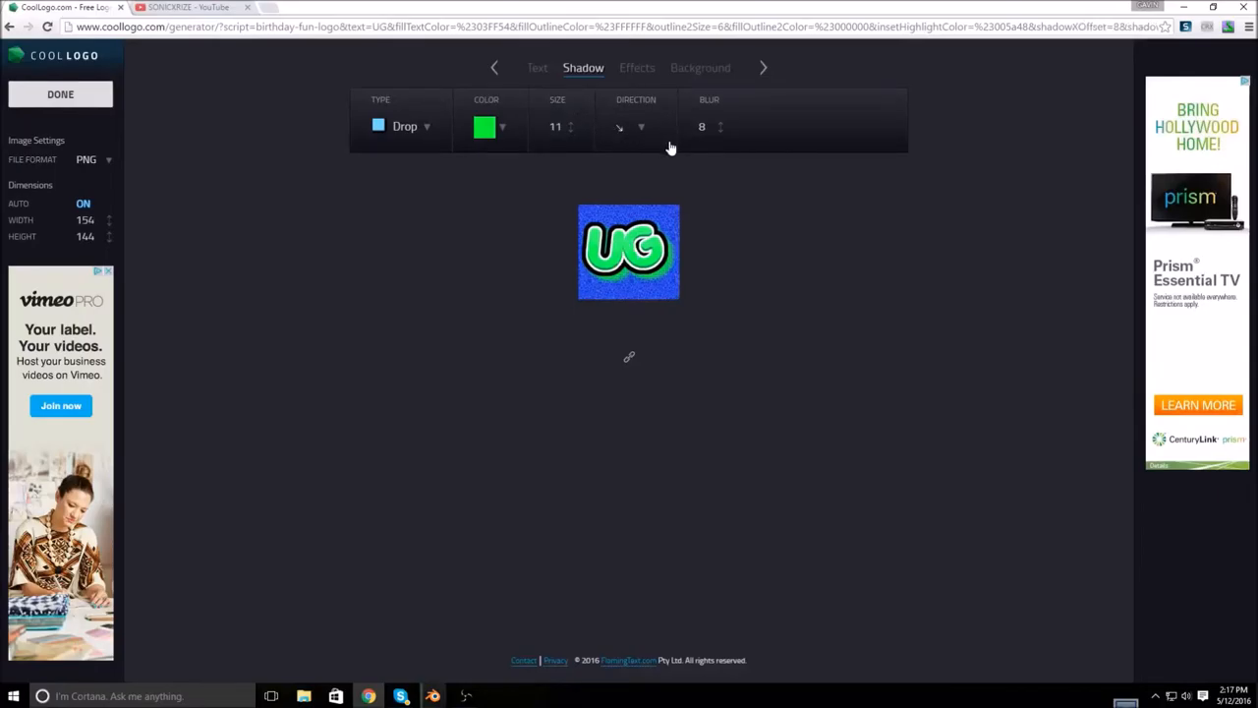
click(641, 128)
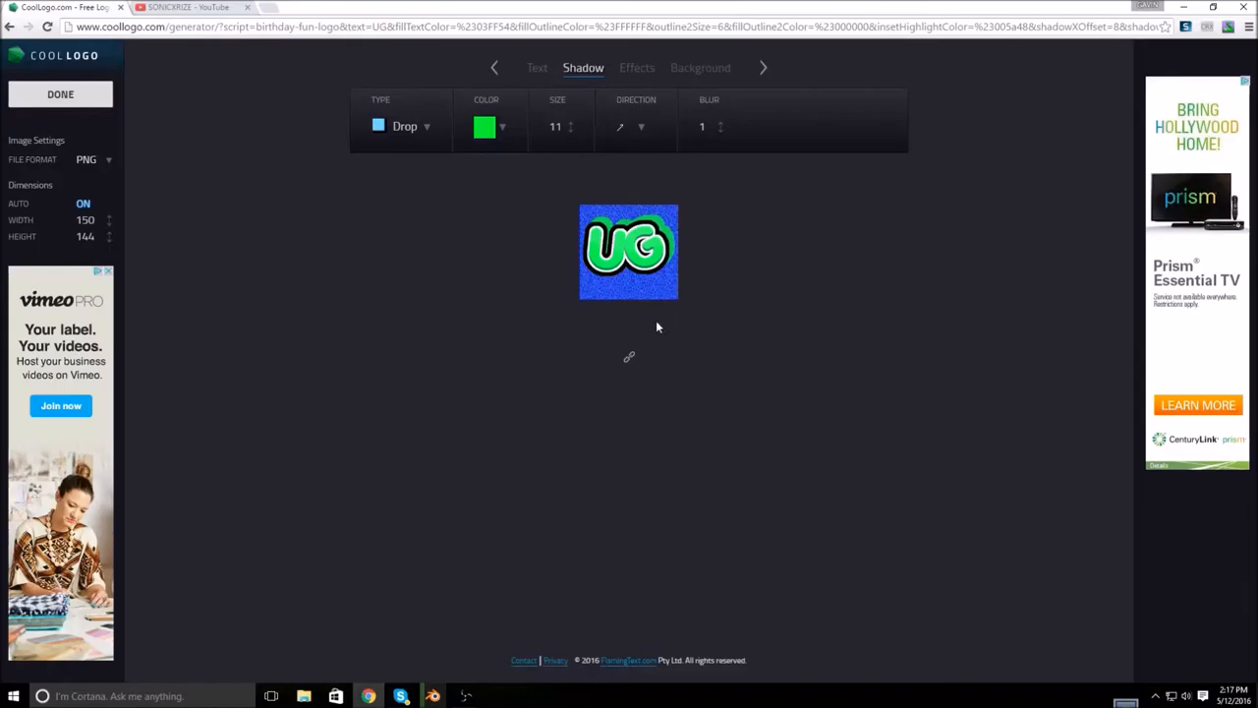
click(637, 67)
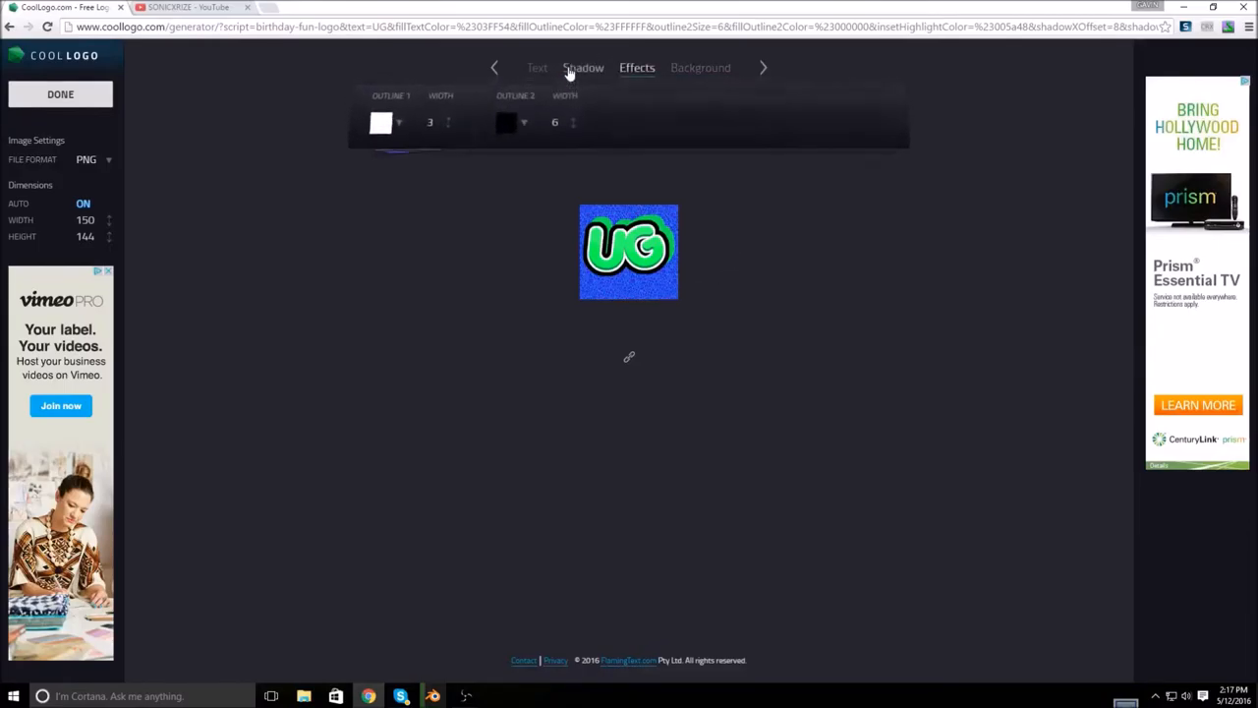
Step: Review the UG text settings (Porky's font, size 80), then leave for a YouTube channel page
click(537, 67)
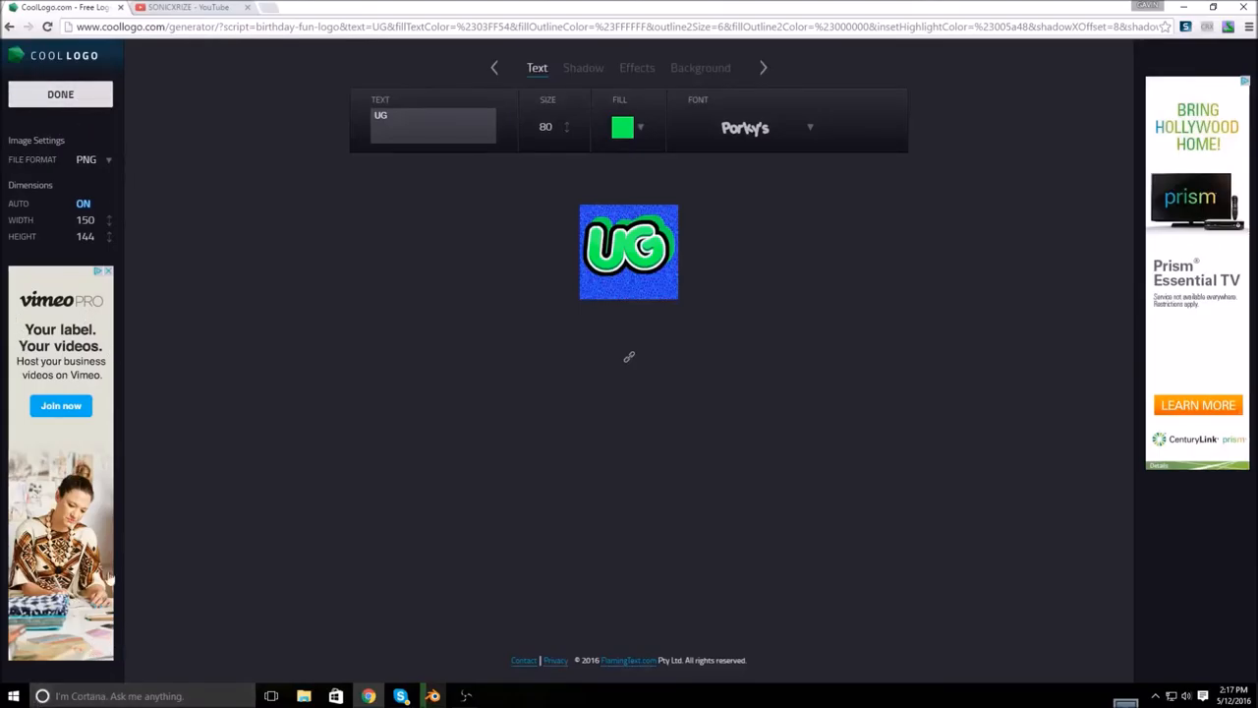
mouse_move(183, 232)
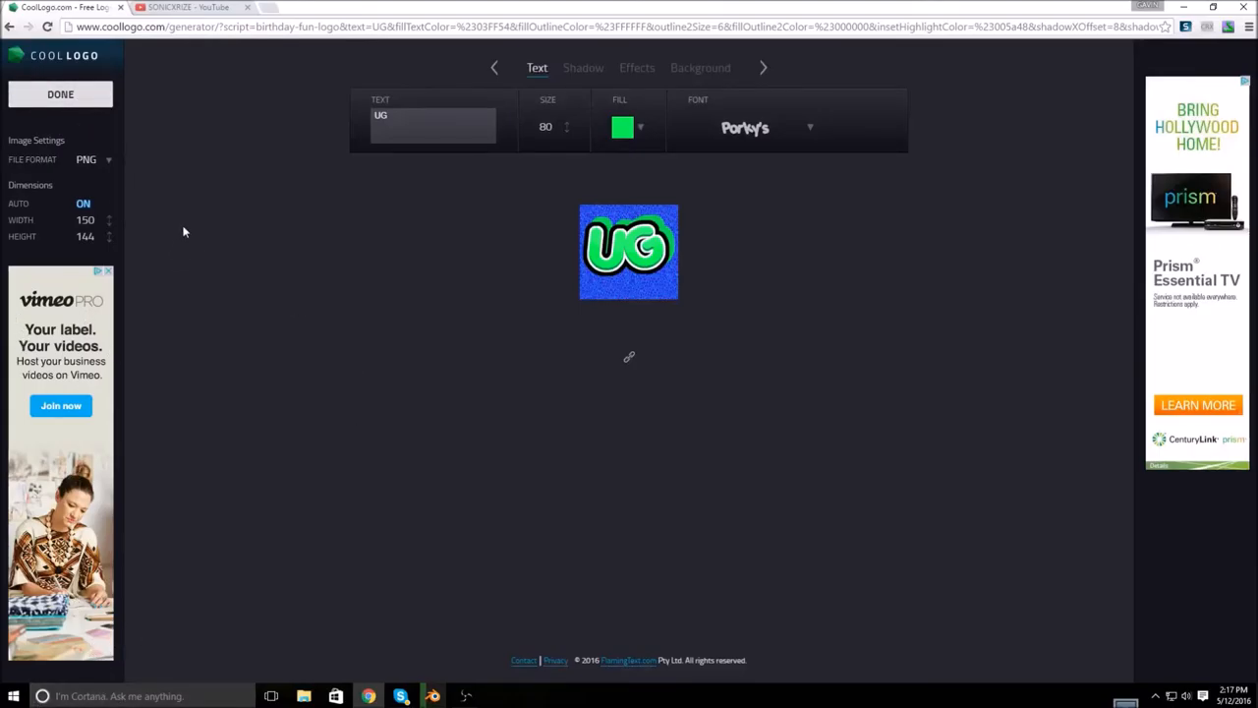
click(187, 8)
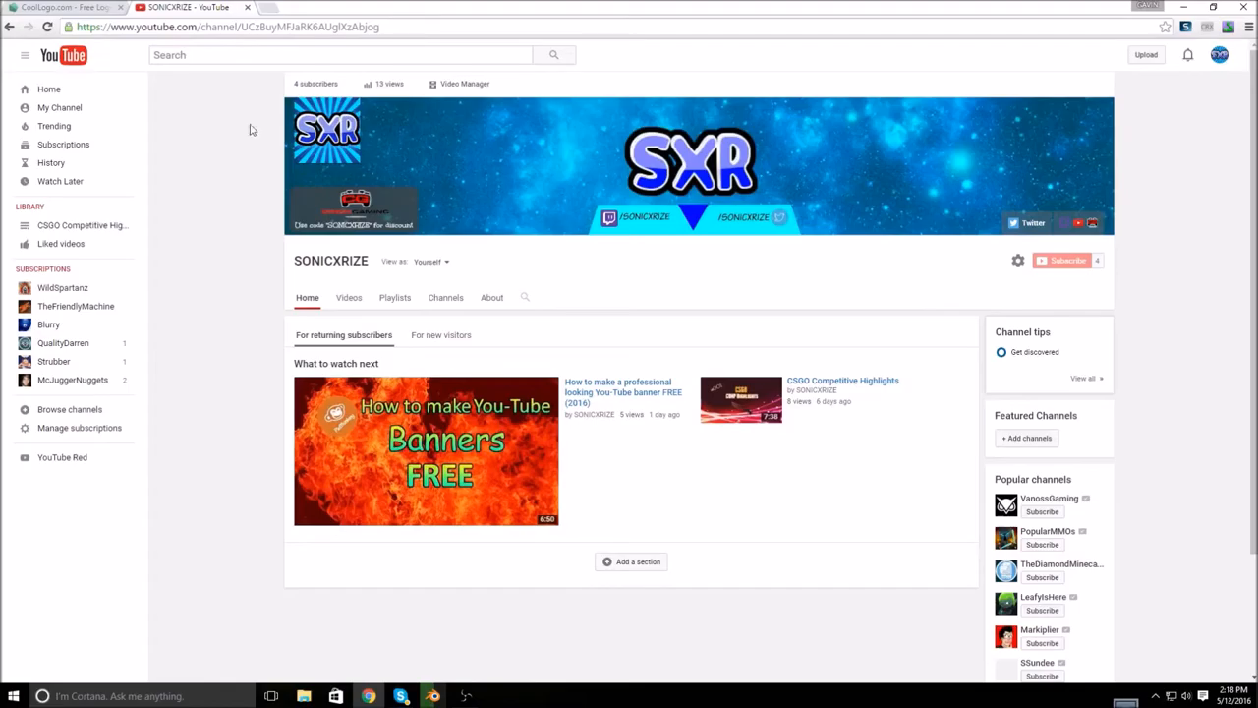
scroll(down, 3)
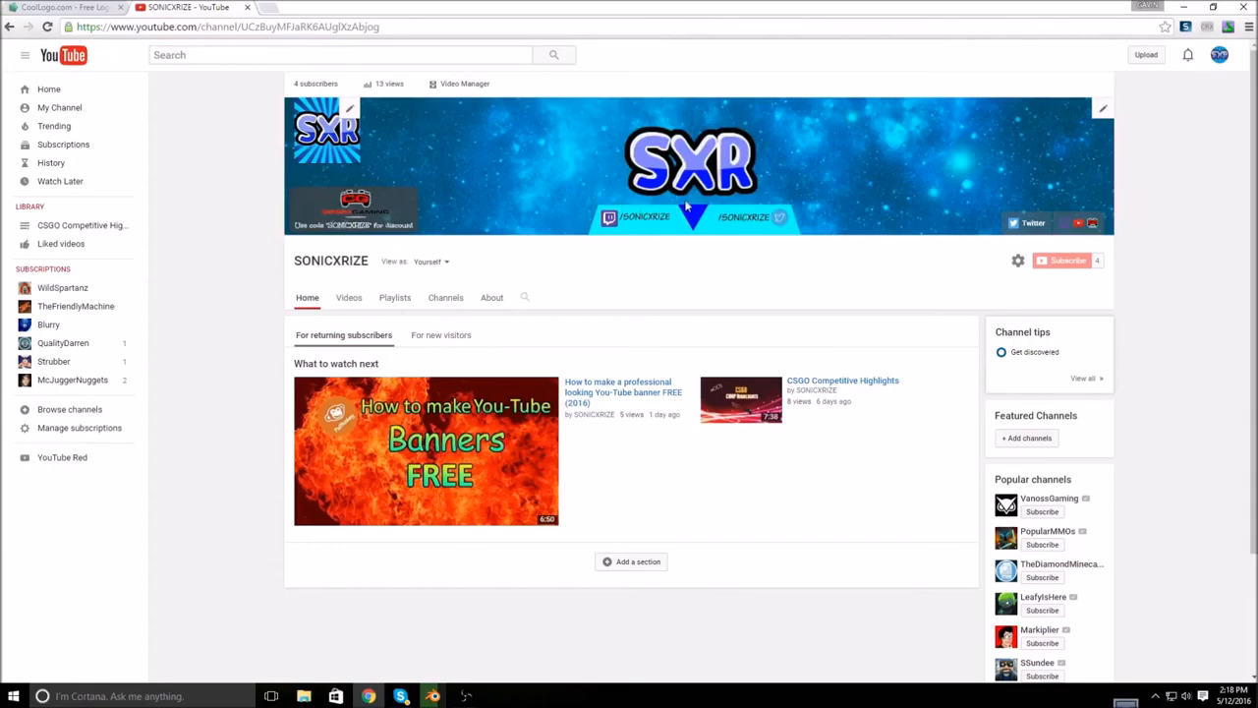
mouse_move(757, 220)
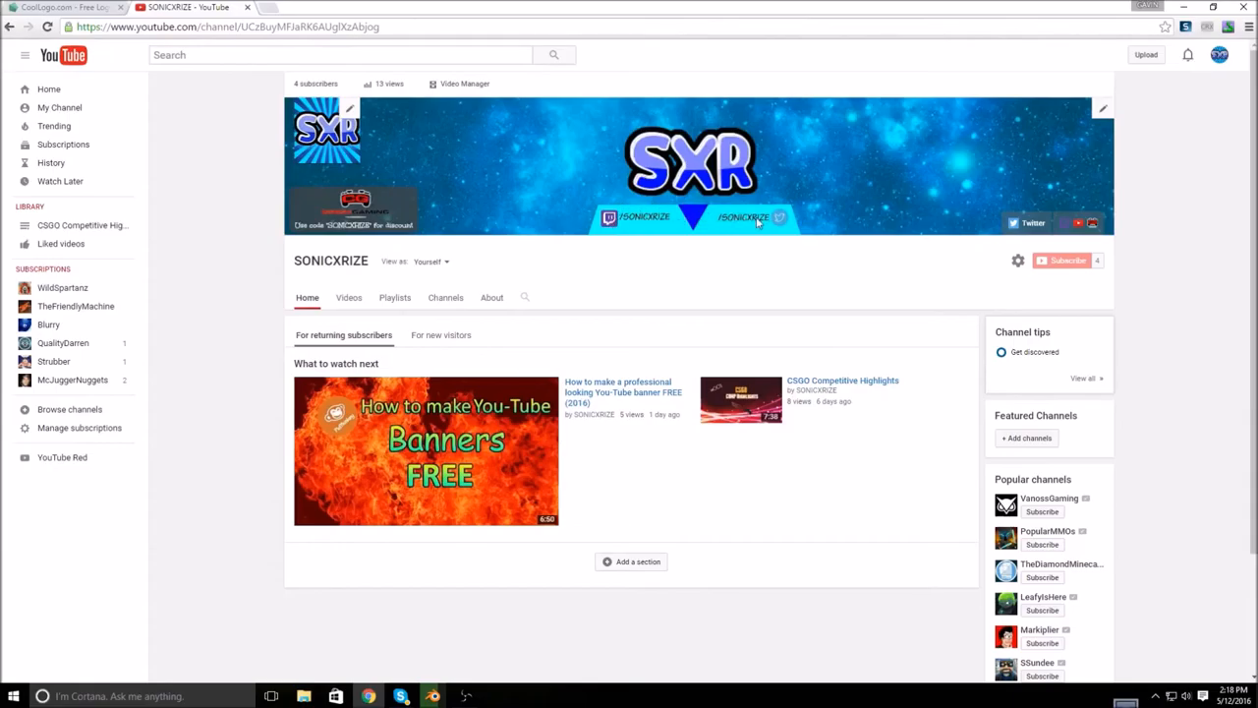
mouse_move(568, 232)
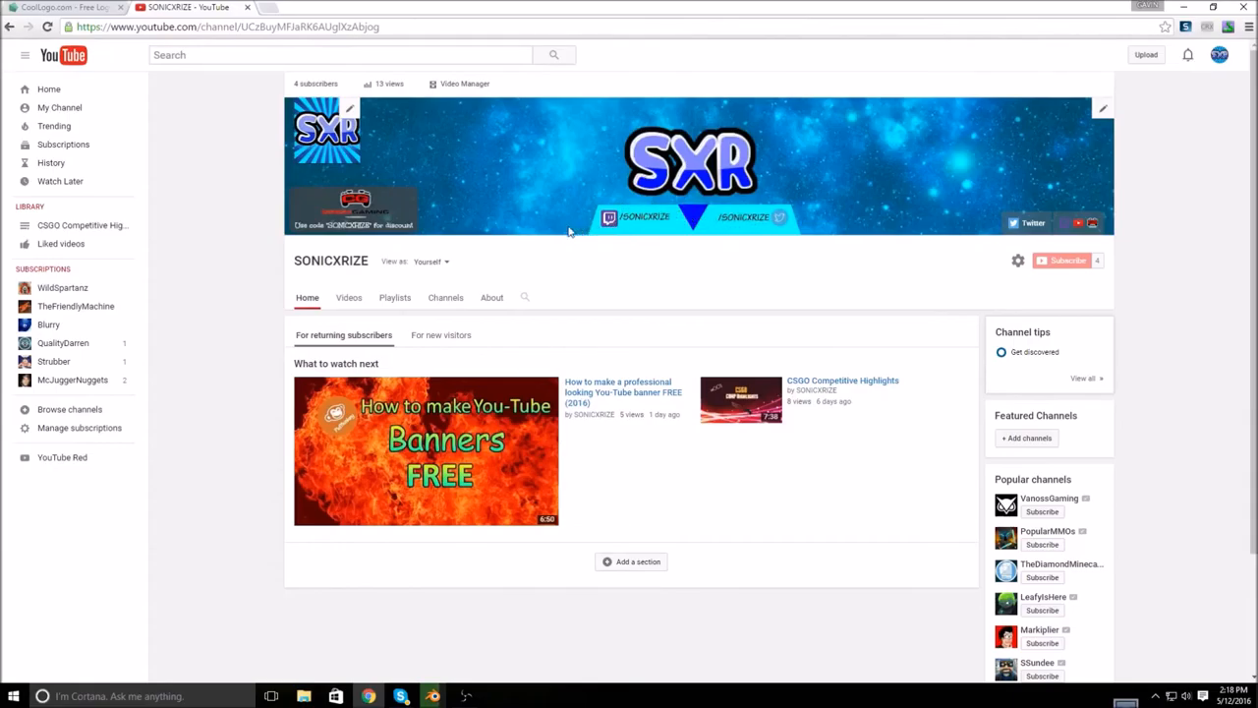
mouse_move(153, 480)
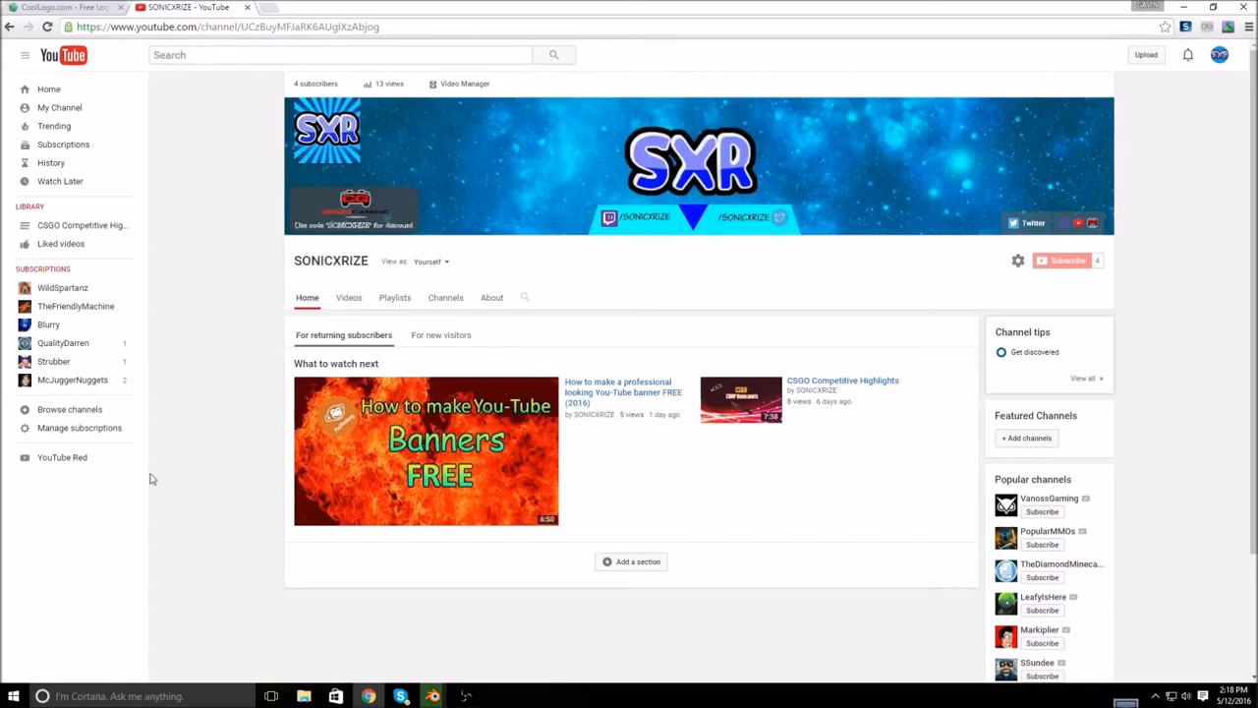